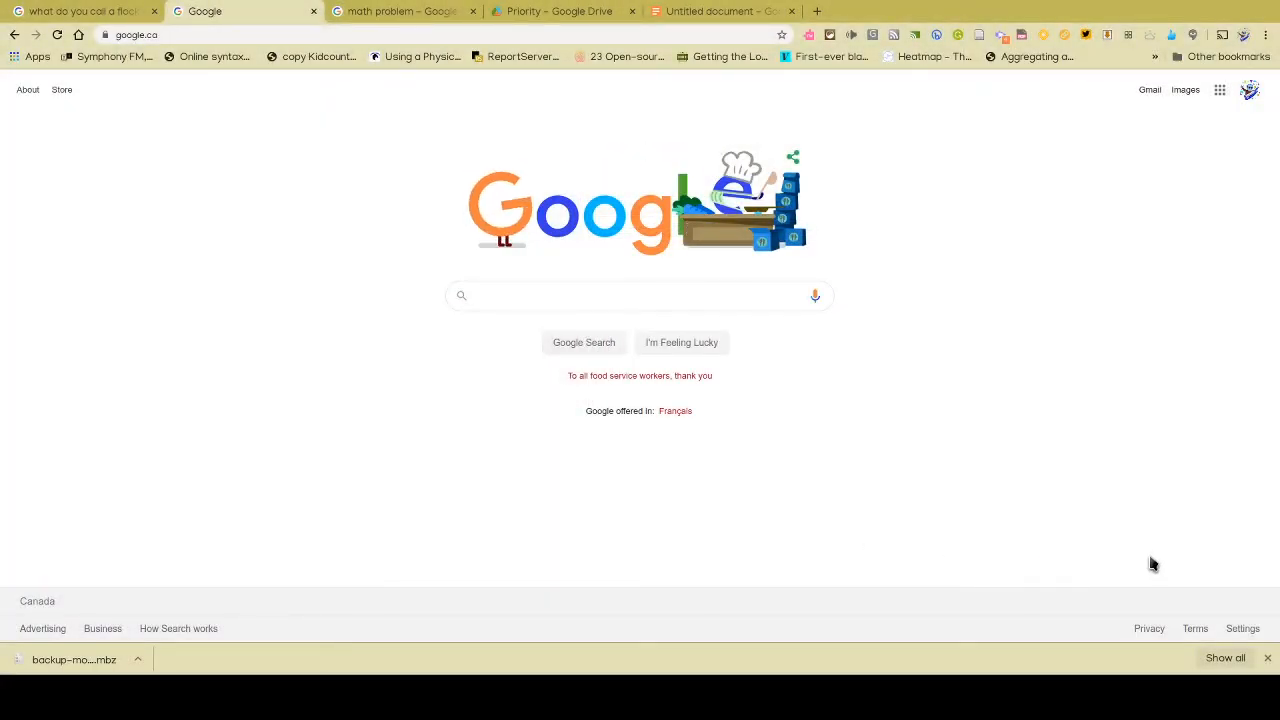
mouse_move(990, 239)
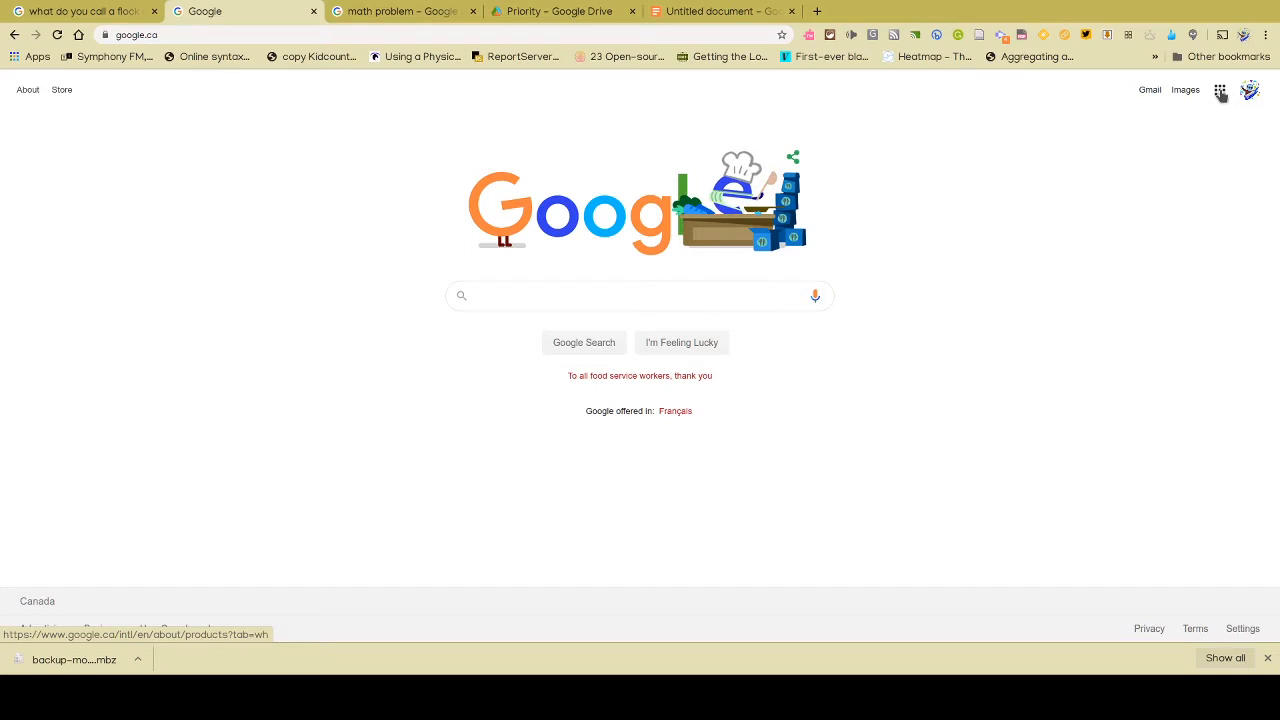
Open the Google apps launcher and scroll down to Jamboard
left_click(1219, 90)
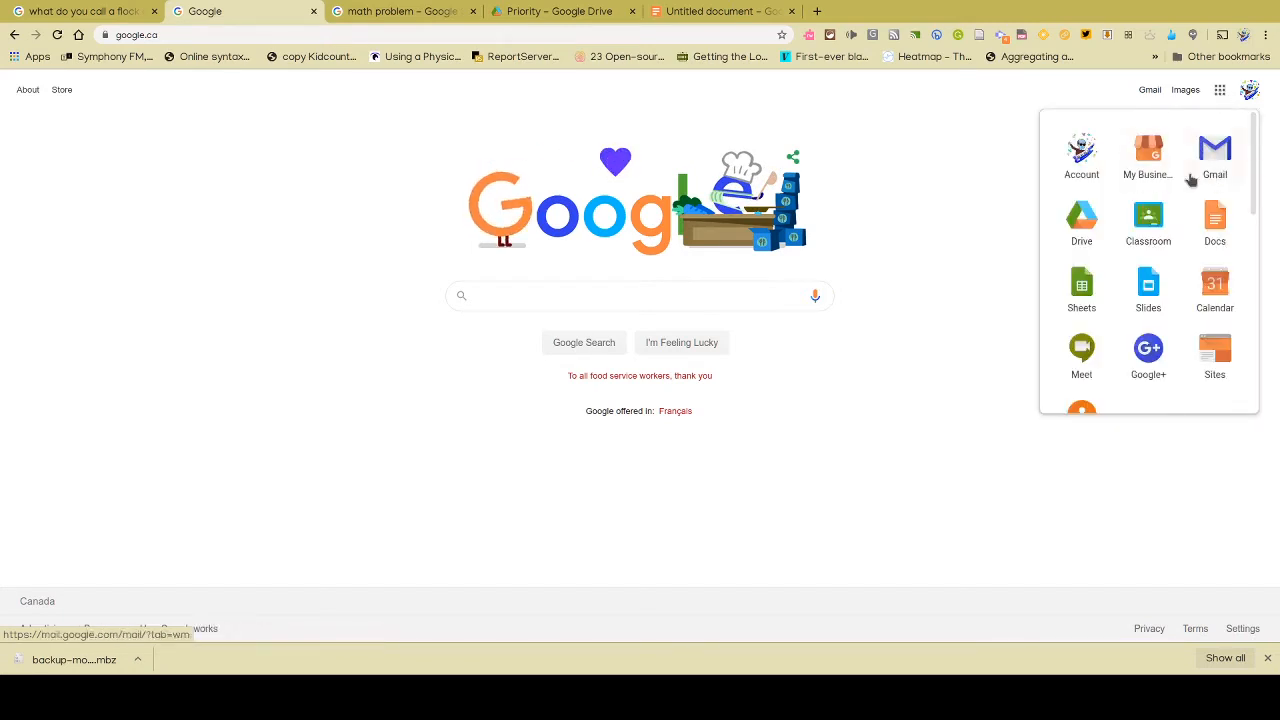
mouse_move(1183, 383)
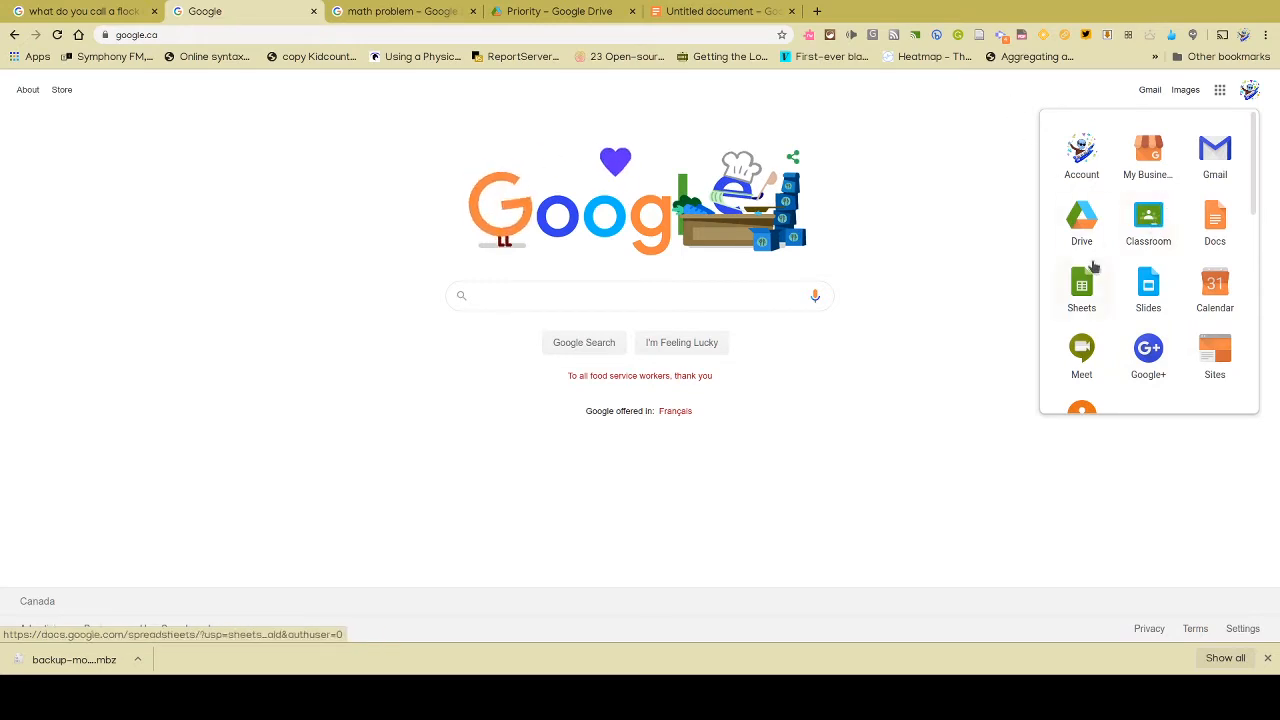
mouse_move(1148, 285)
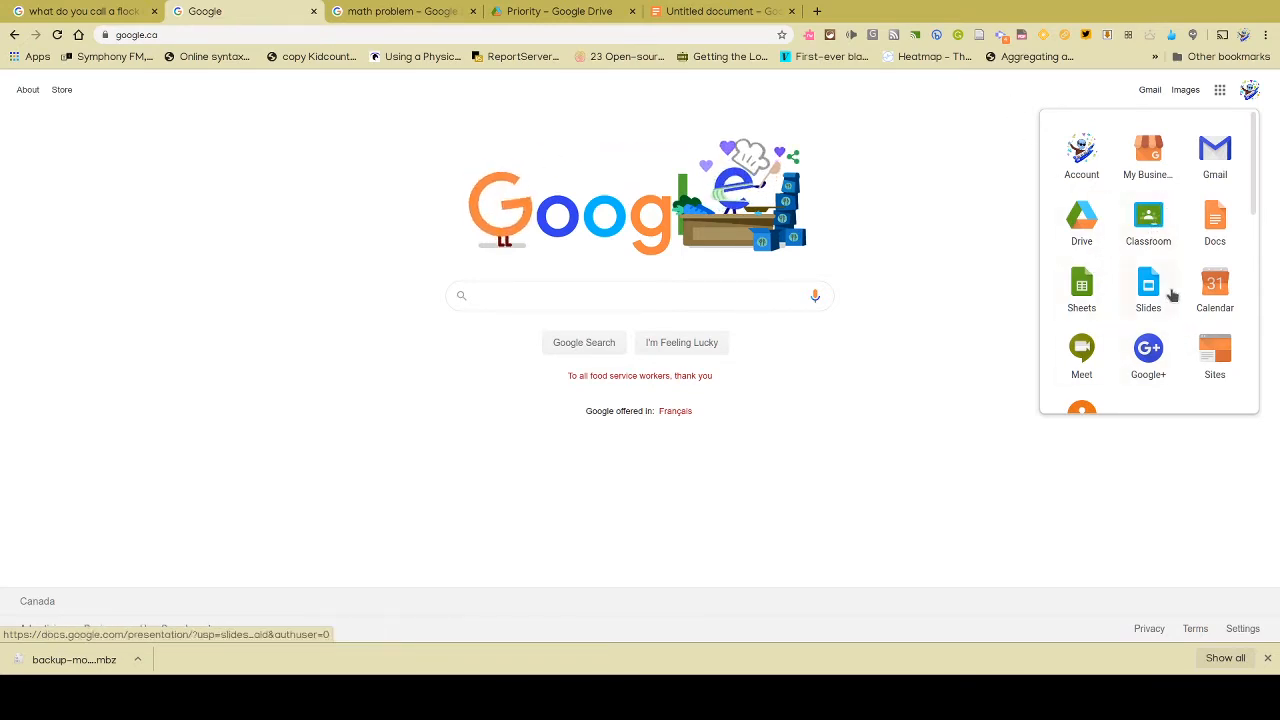
scroll("down", 3)
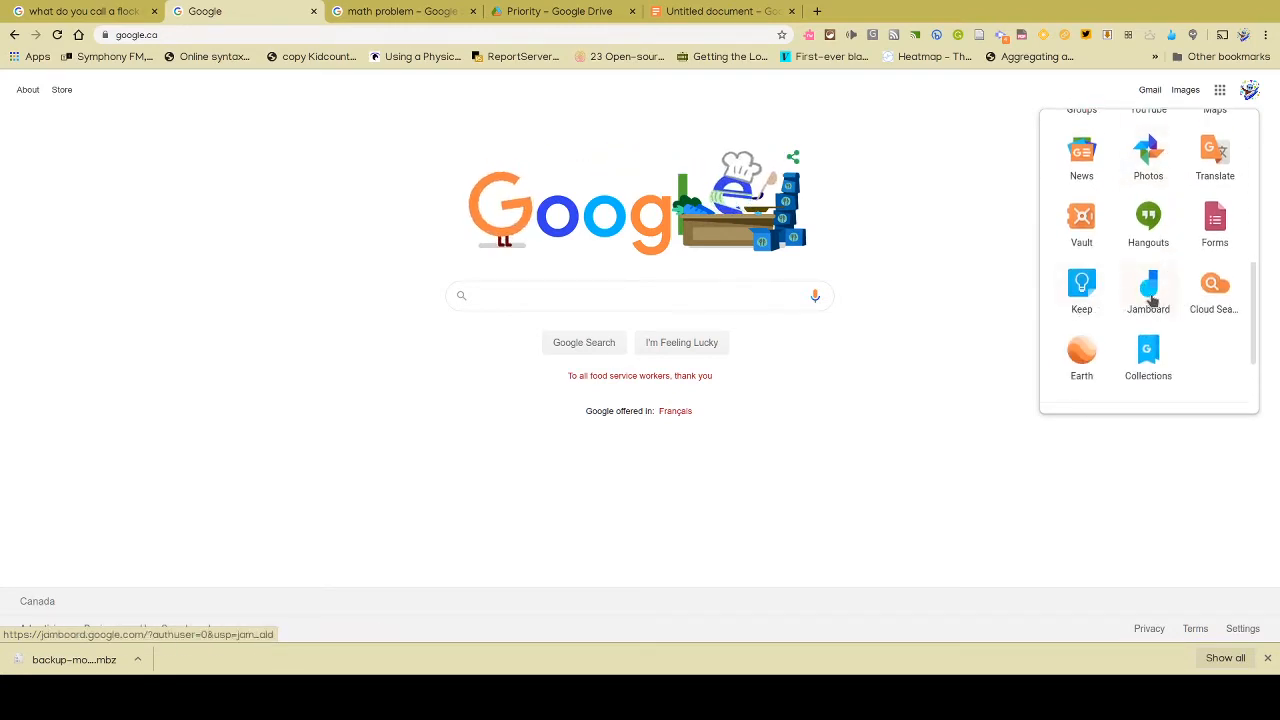
Launch Jamboard from the apps launcher to reach the Recent Jams page
left_click(1148, 285)
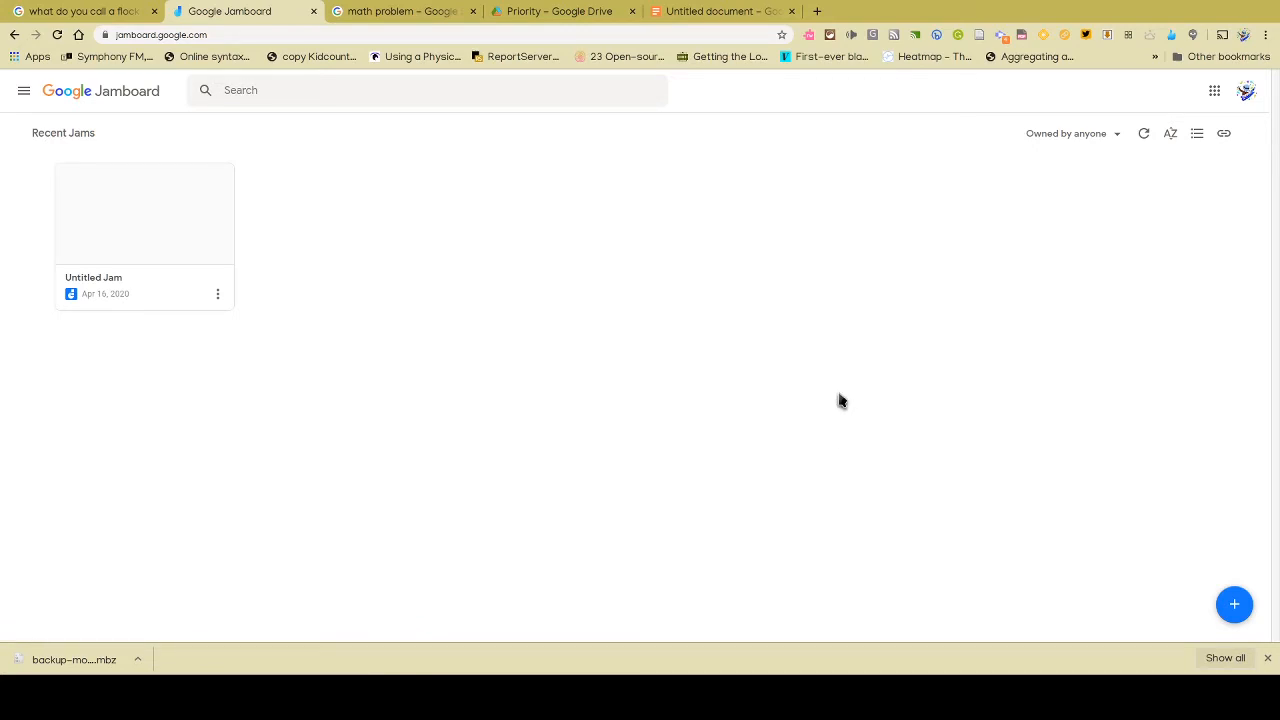
mouse_move(1105, 392)
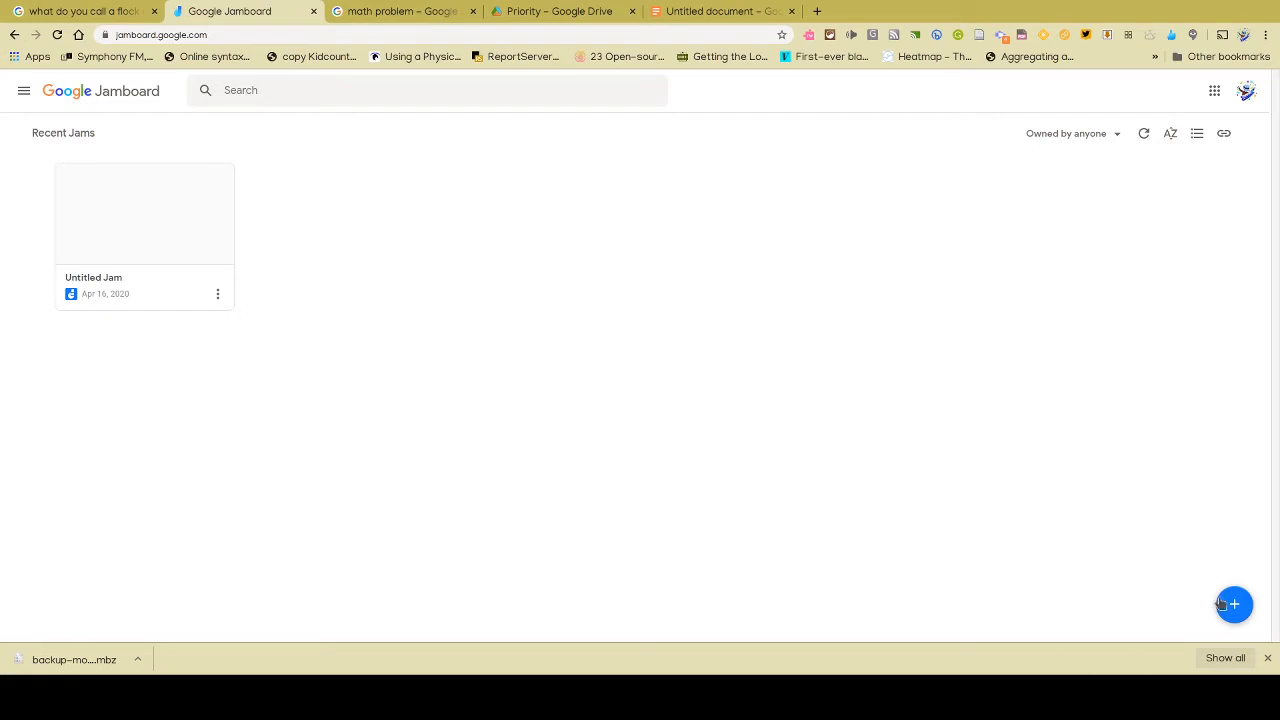
mouse_move(27, 211)
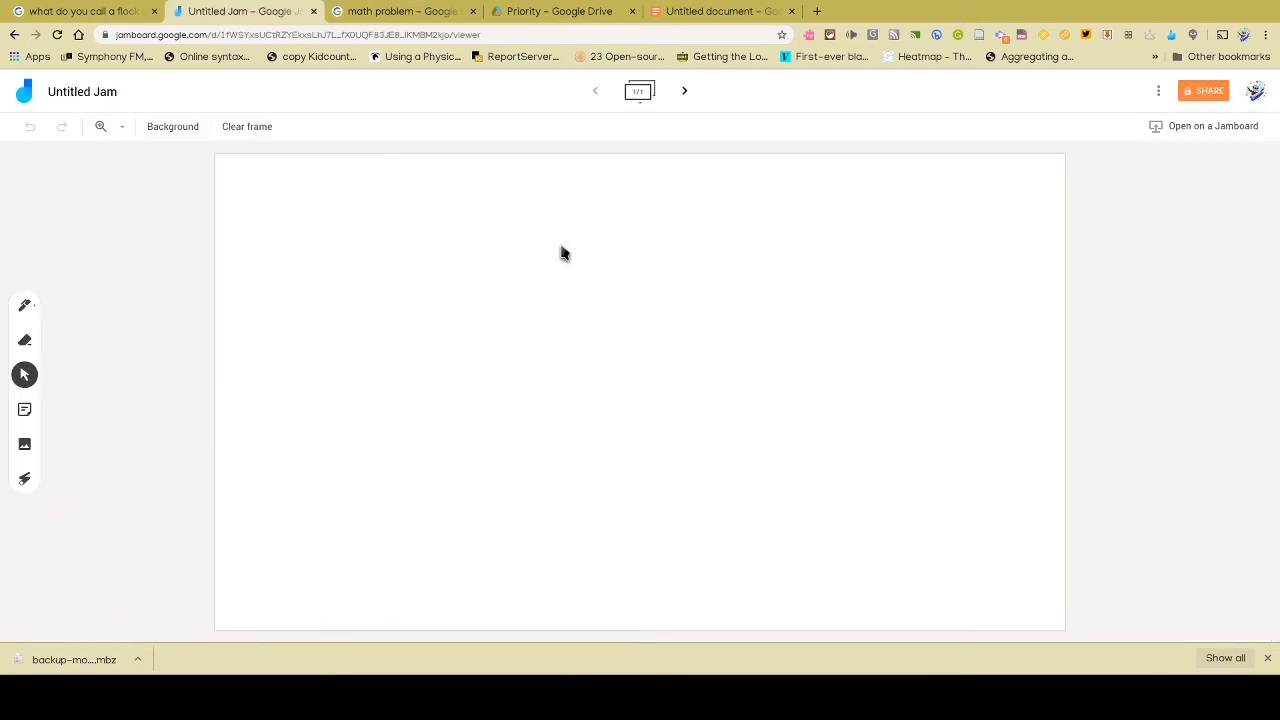
mouse_move(38, 305)
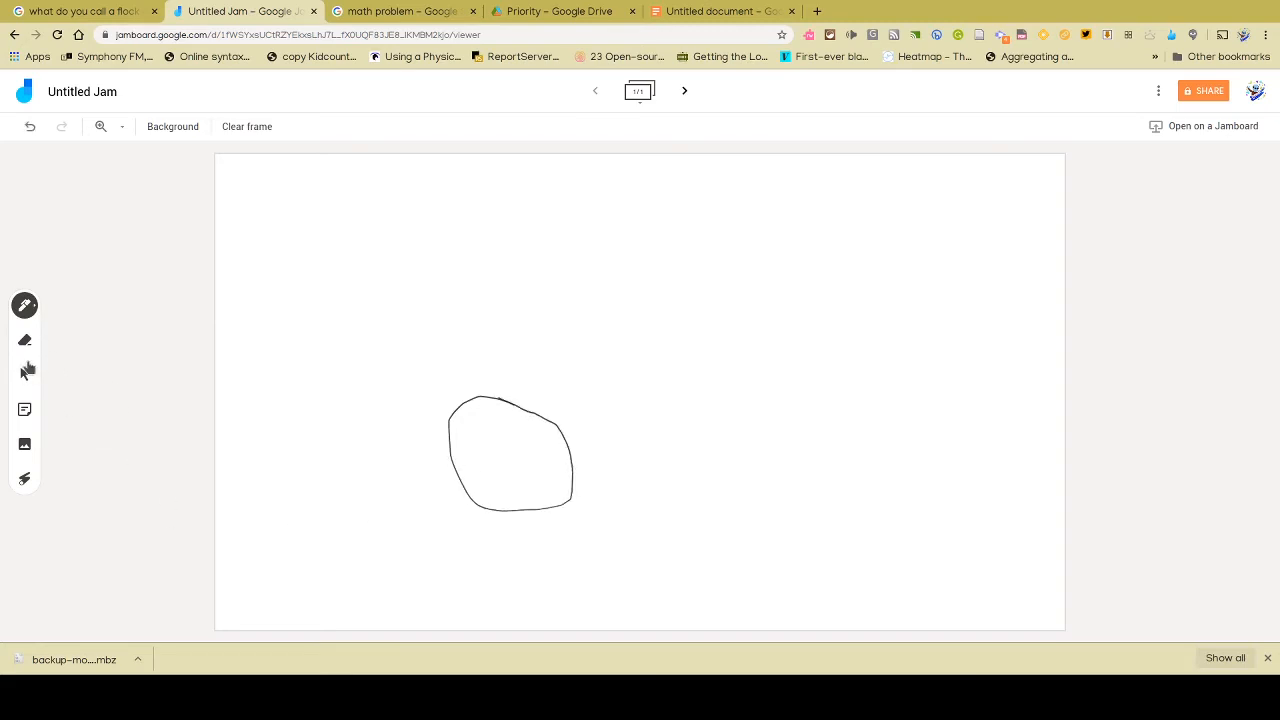
left_click(24, 339)
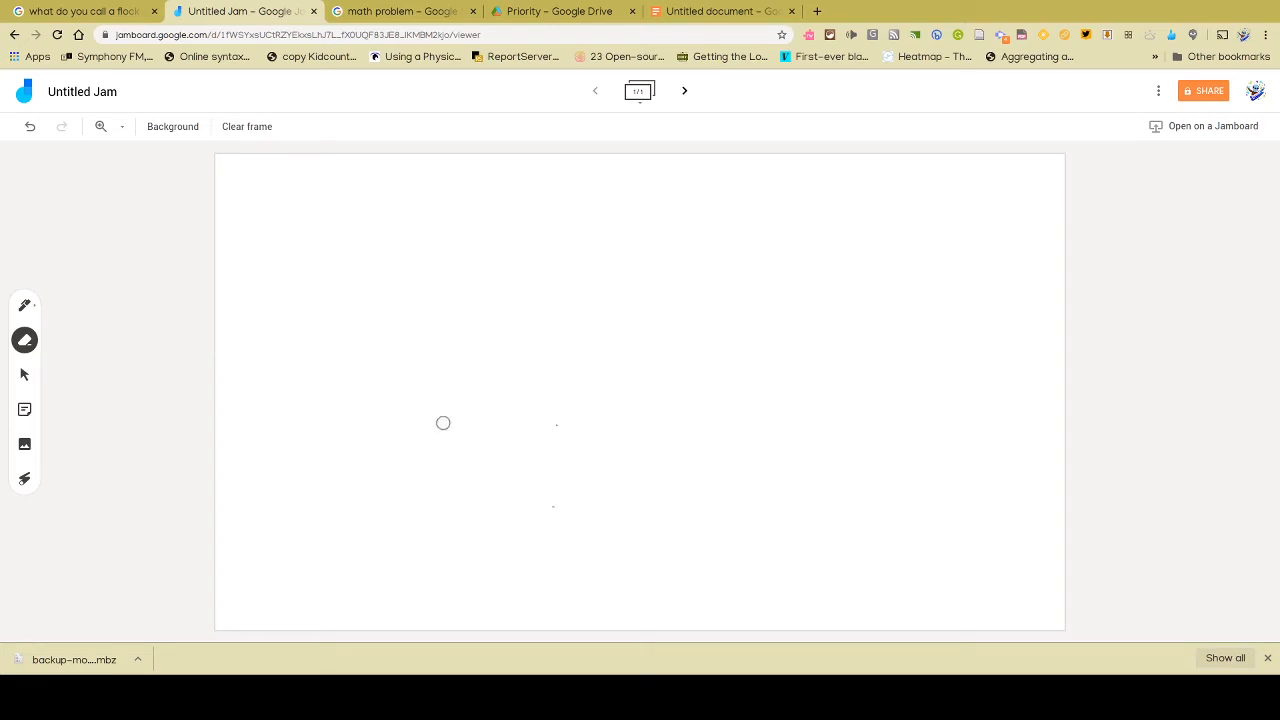
left_click(24, 305)
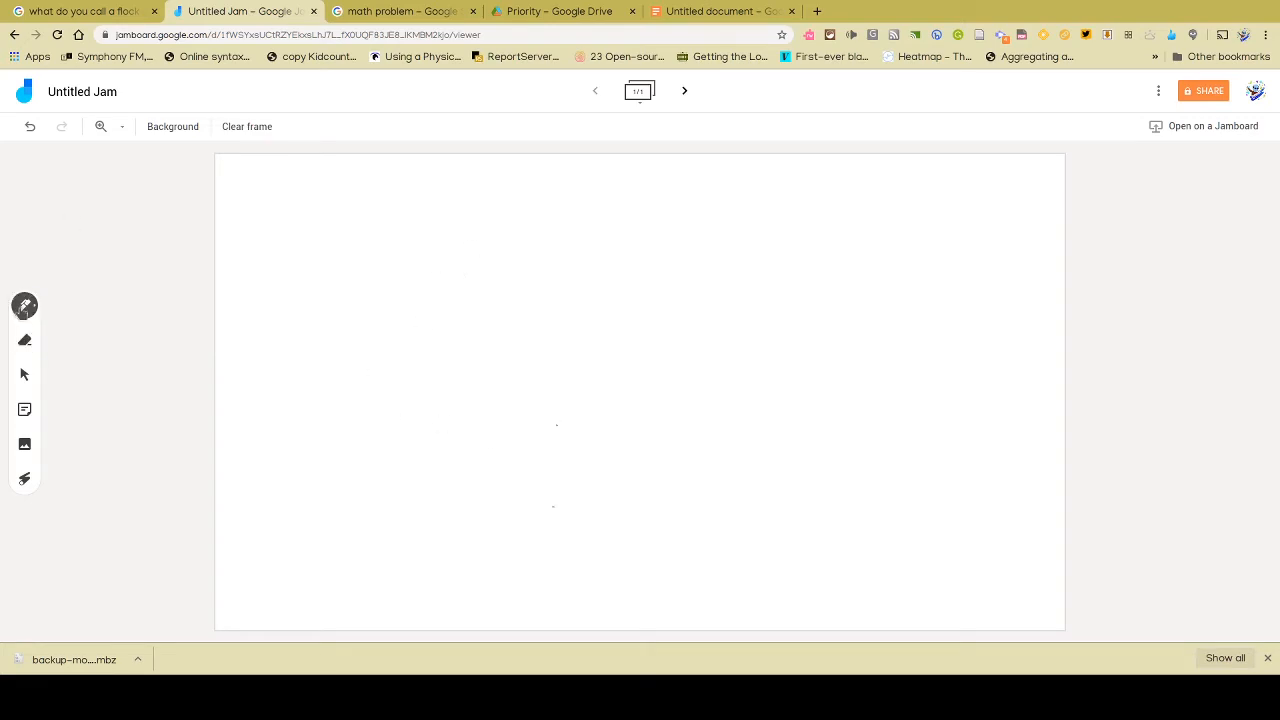
left_click(408, 295)
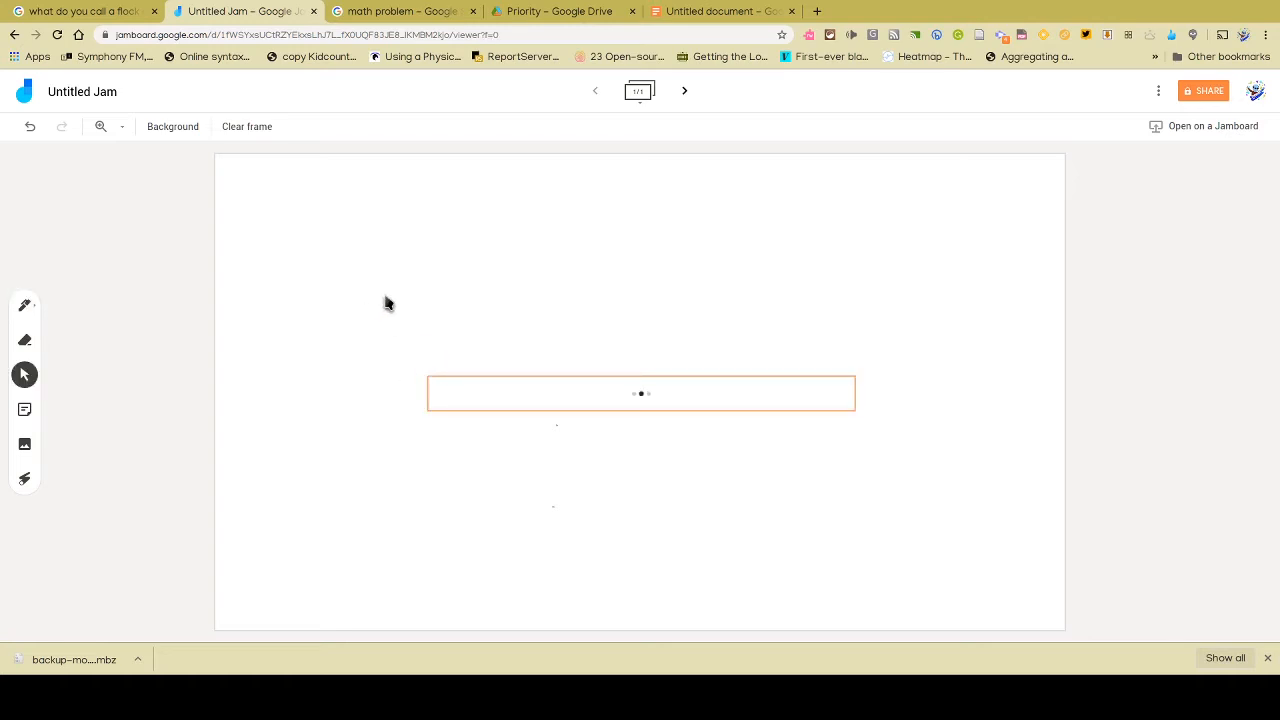
Type 'How far does a car travel if it is moving at 60km/h for 30 min?' in a text box
type("How far does a car travel if it is moving at 60km/h for 30 min?")
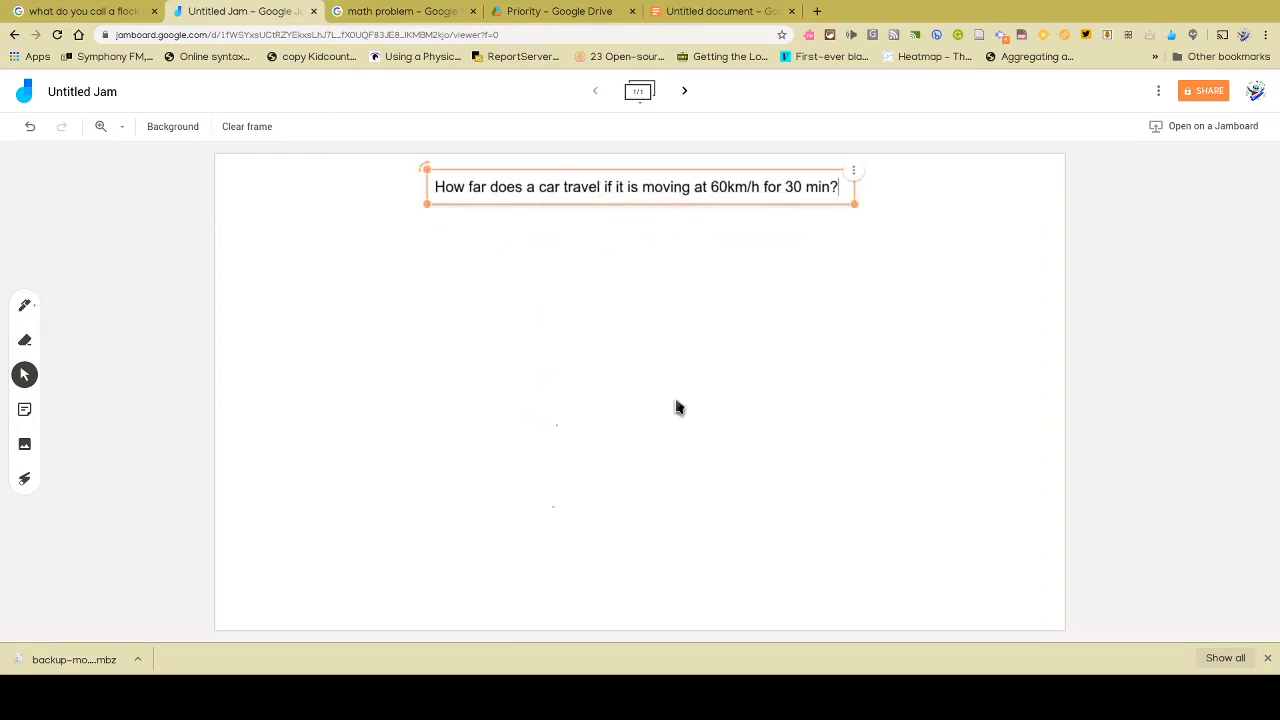
left_click(1130, 352)
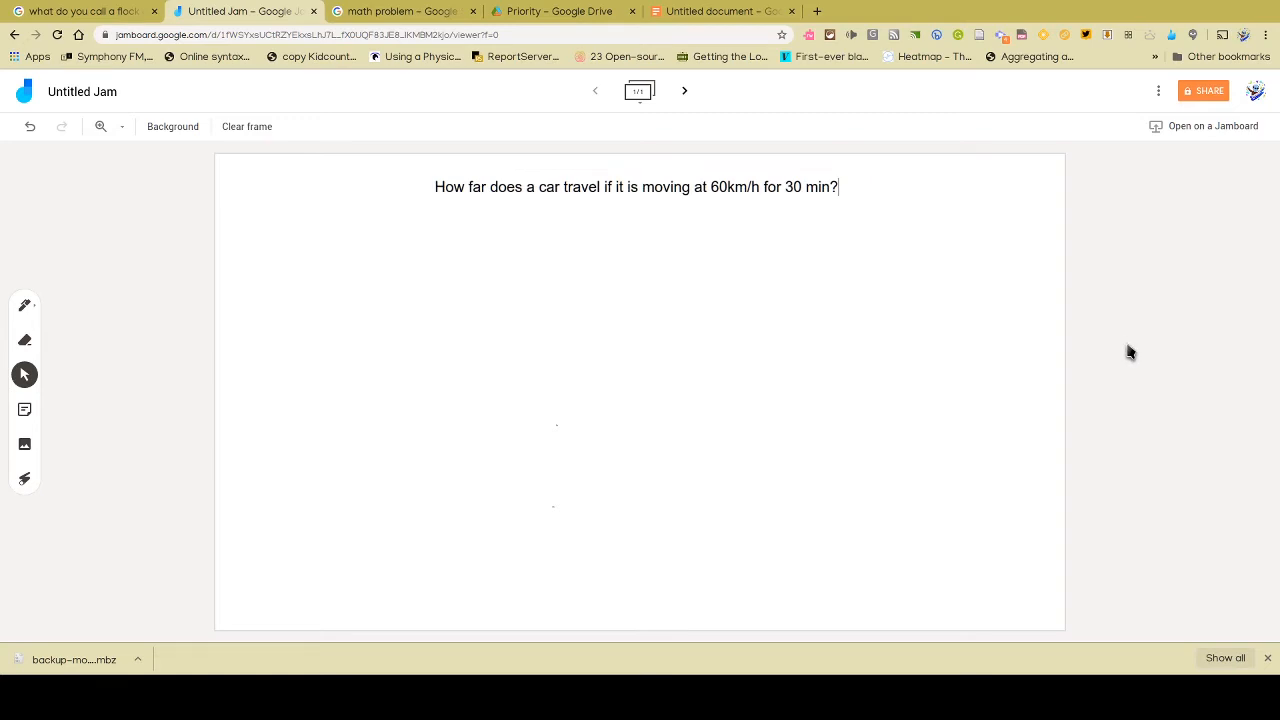
mouse_move(684, 91)
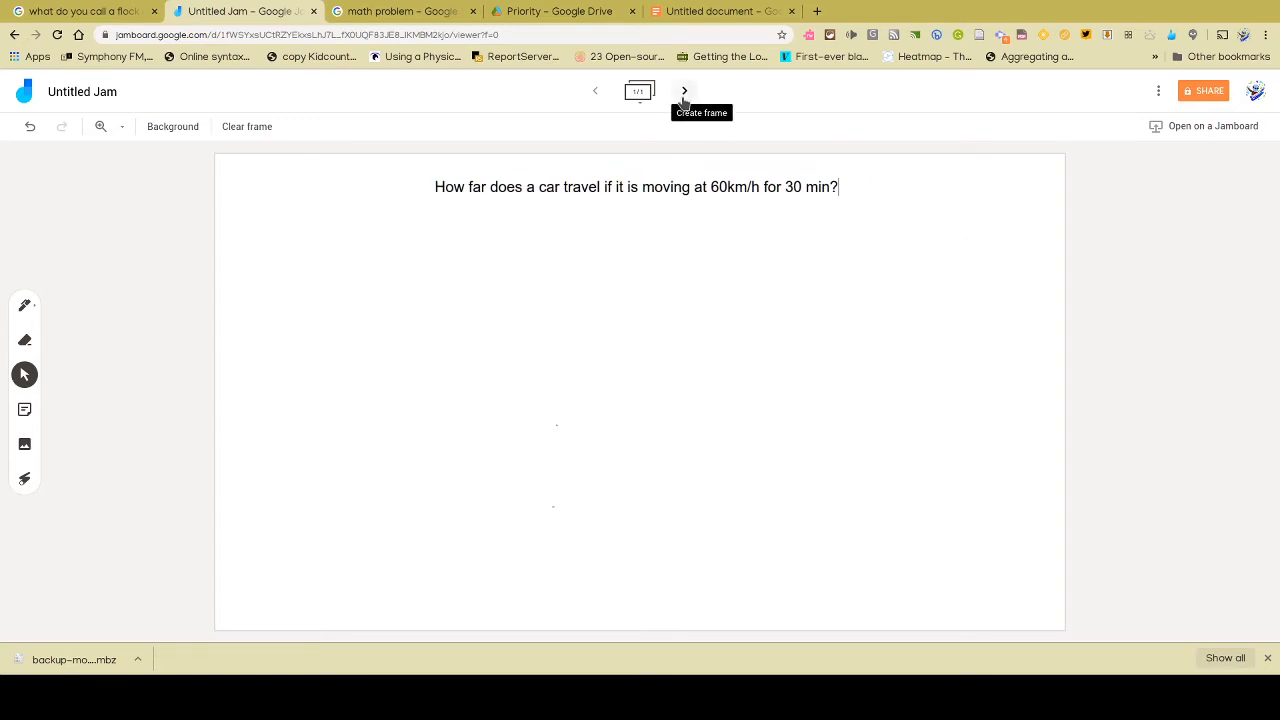
Create frame 2 with a freehand sketch, then return to frame 1
left_click(684, 91)
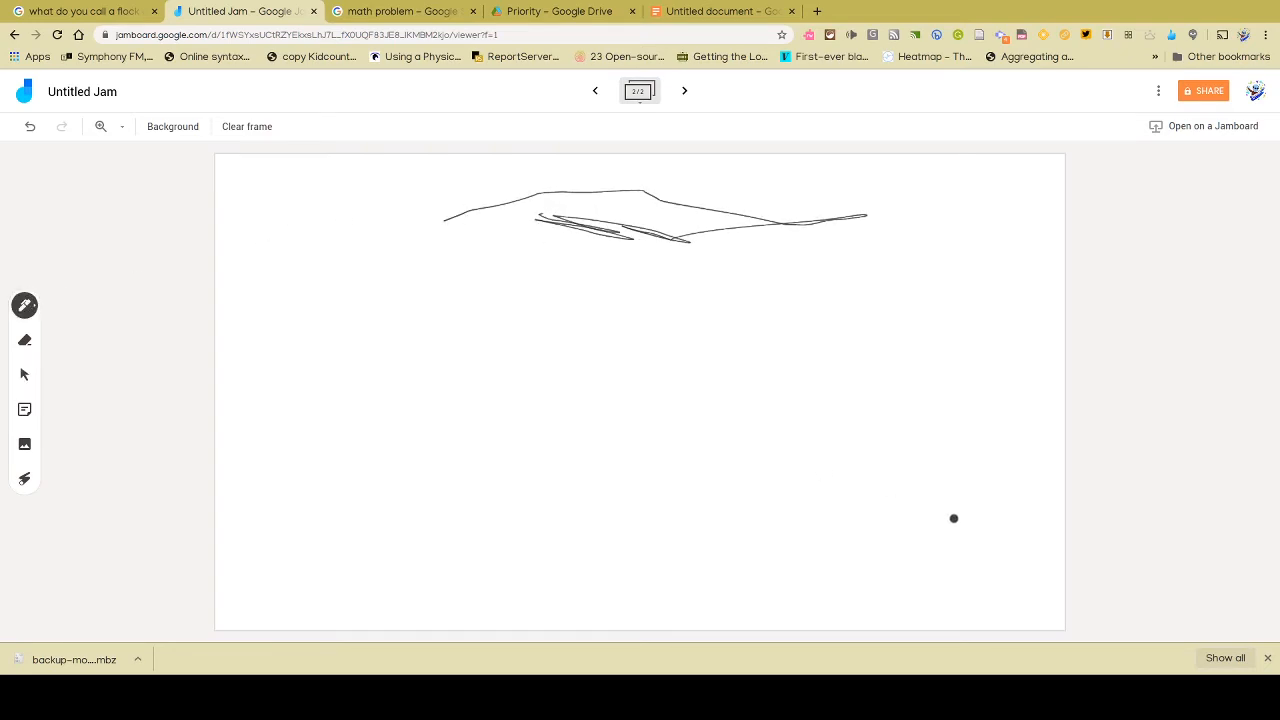
mouse_move(730, 201)
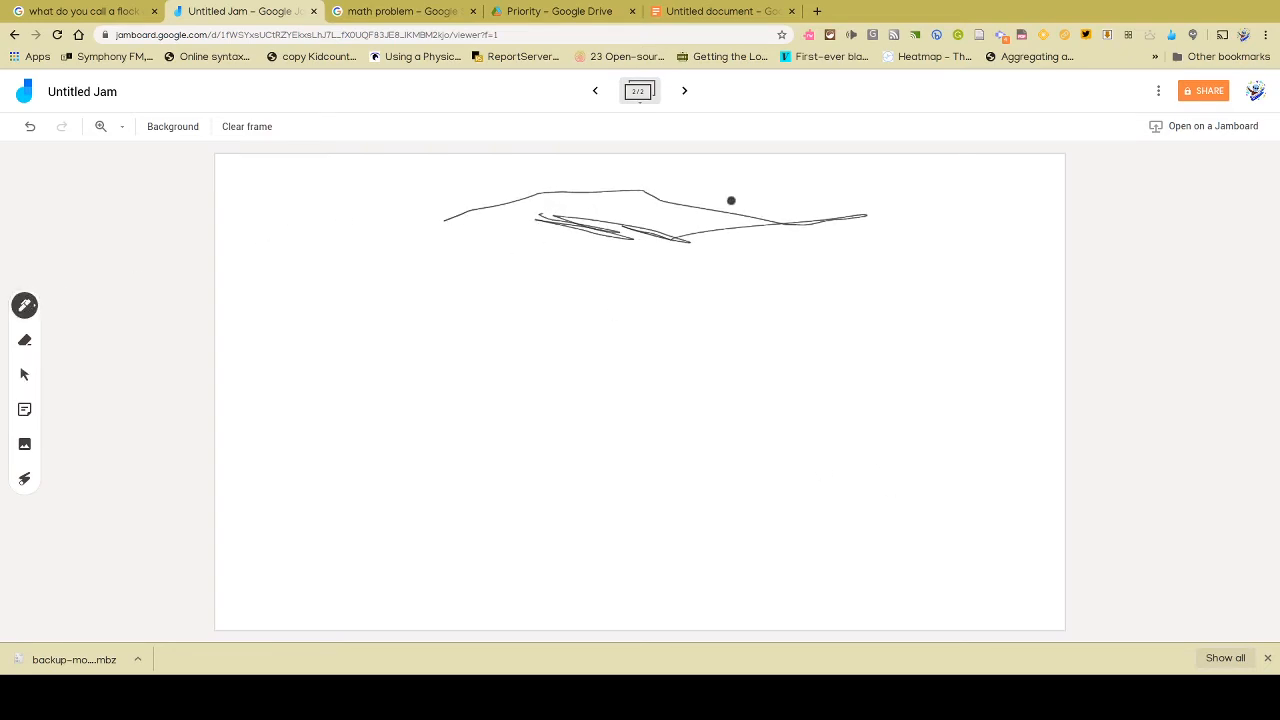
left_click(595, 91)
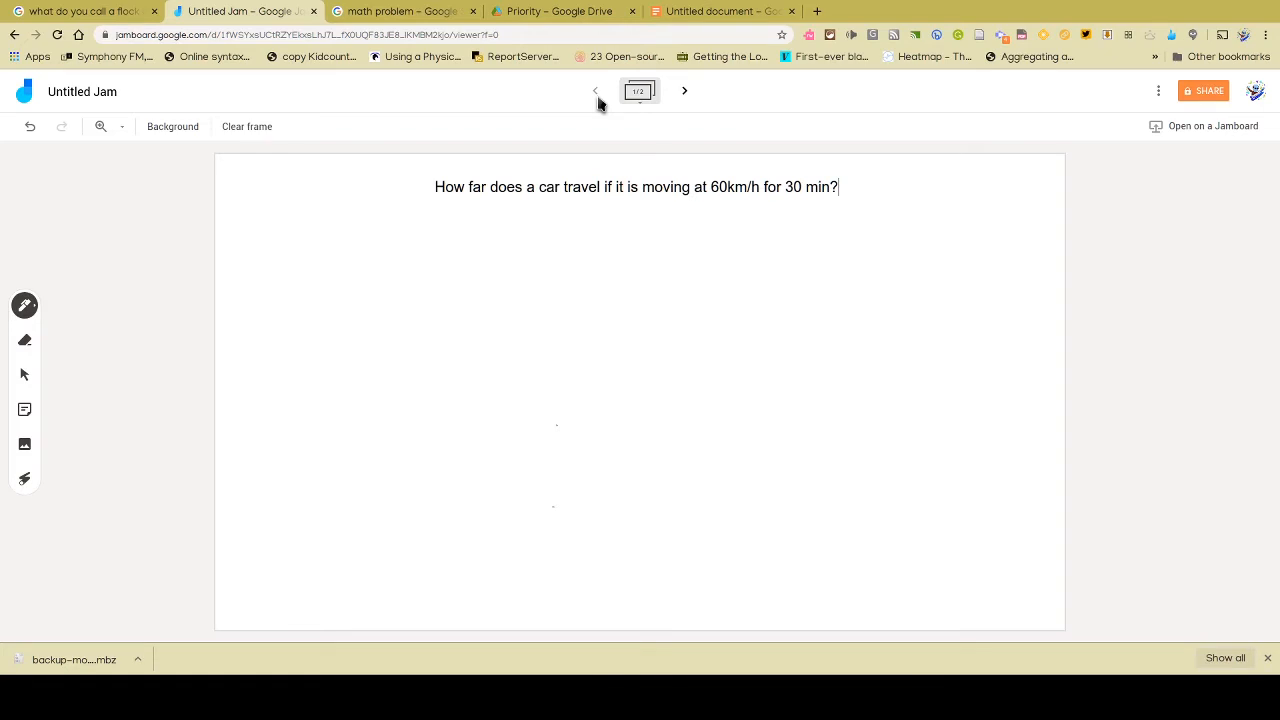
mouse_move(617, 122)
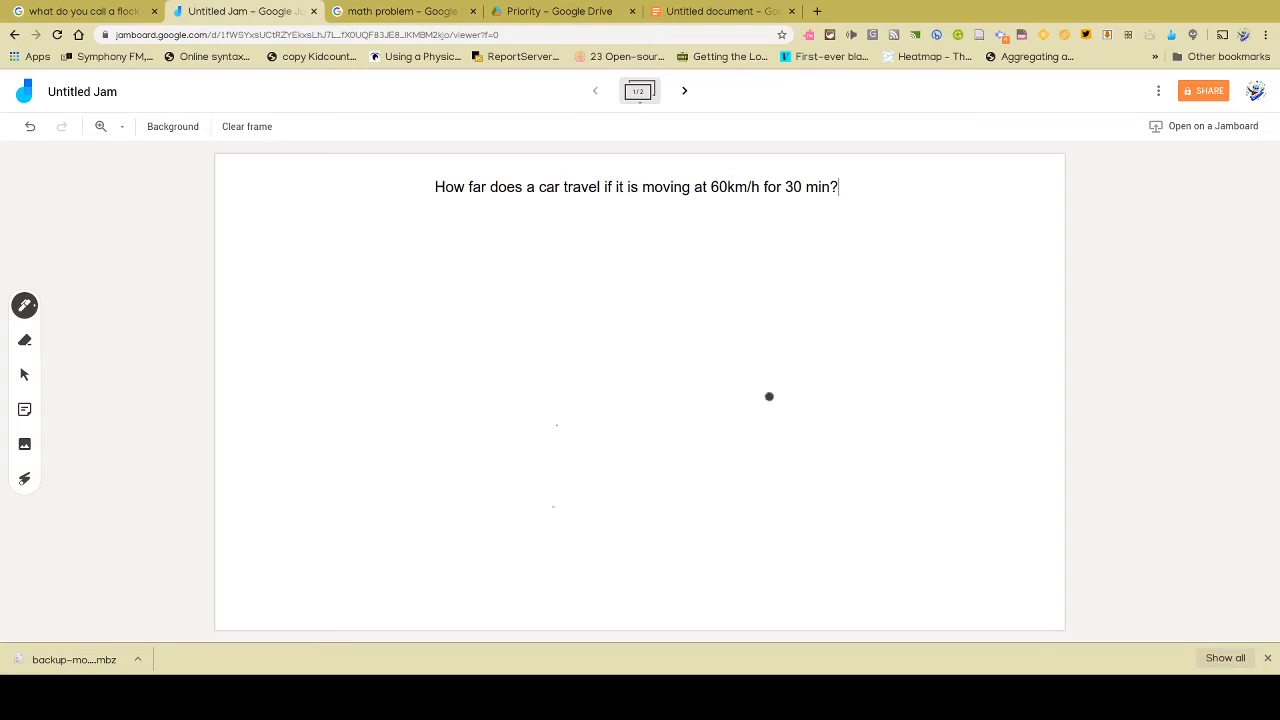
Share the jam as 'Physics Question', allowing anyone at Foothills School Division with the link
left_click(1204, 91)
type("Physics Question")
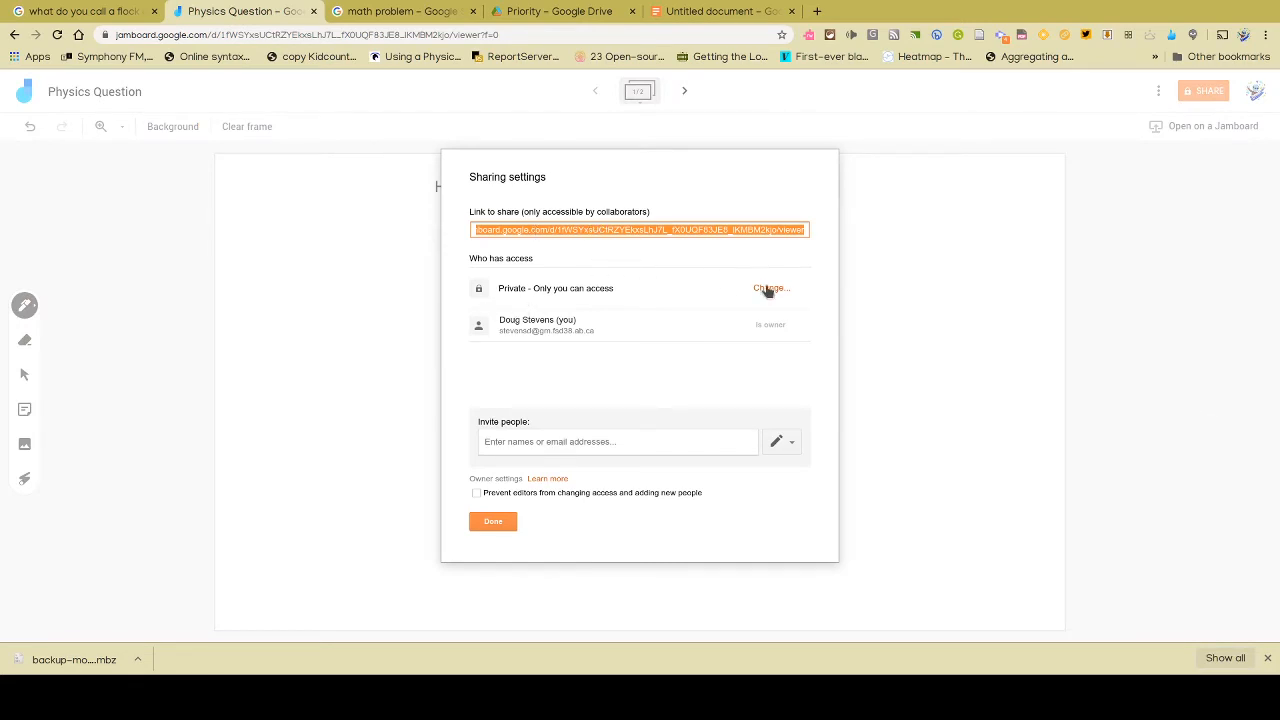
left_click(770, 288)
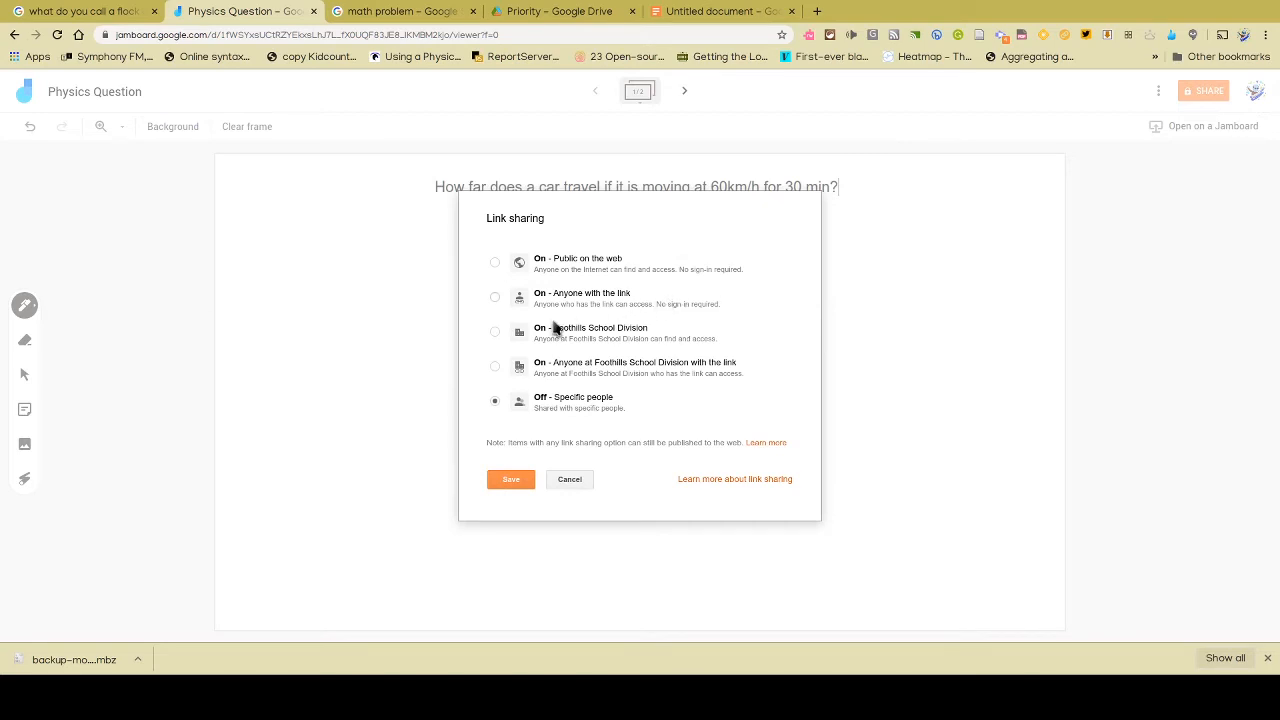
mouse_move(573, 363)
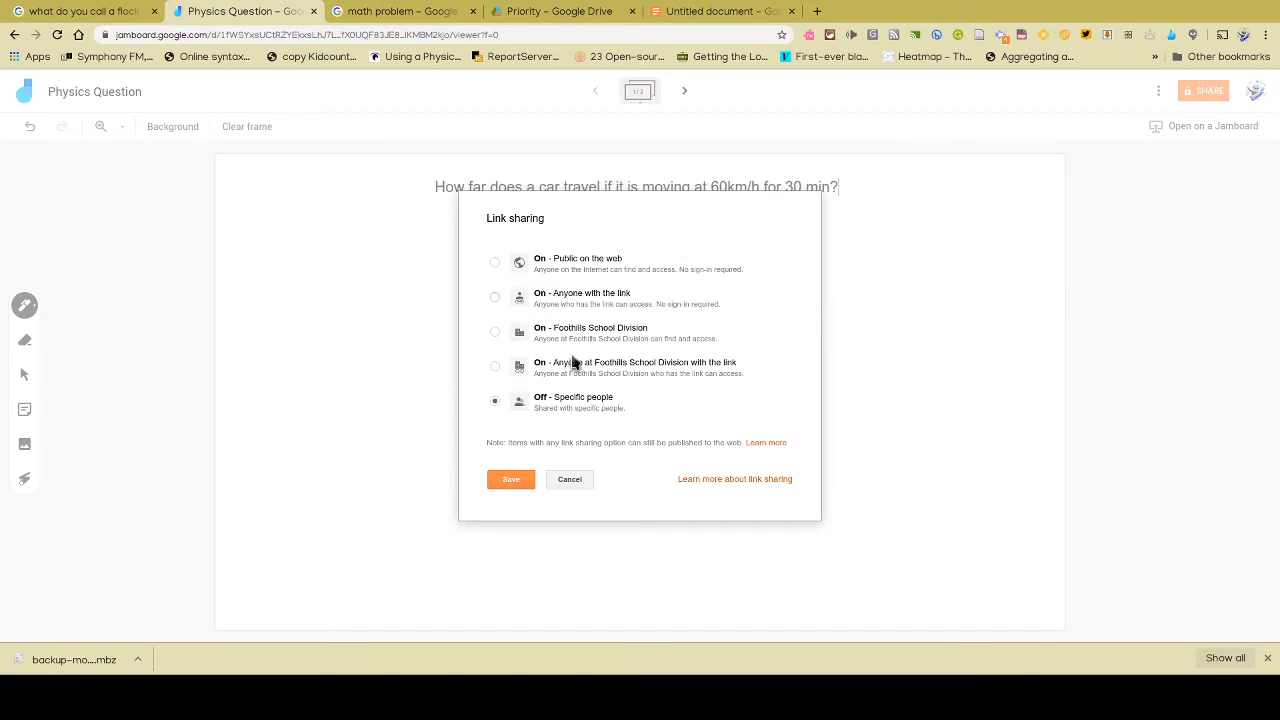
left_click(494, 366)
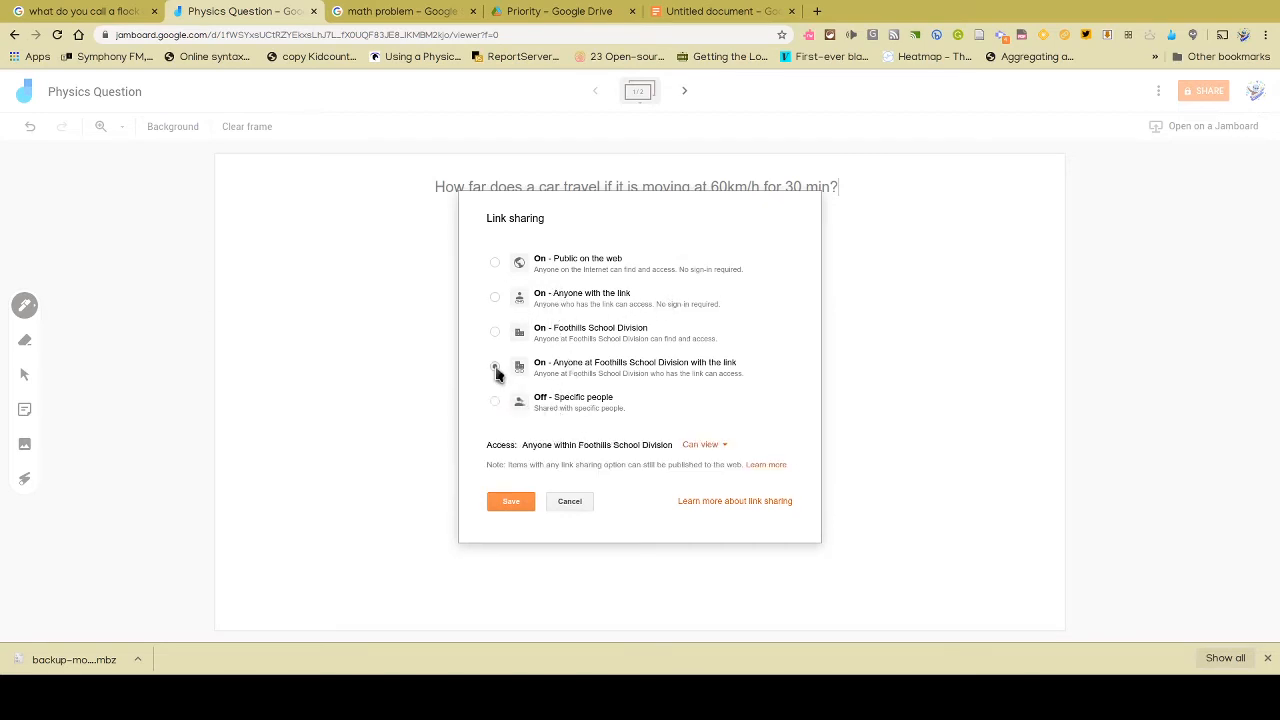
left_click(494, 366)
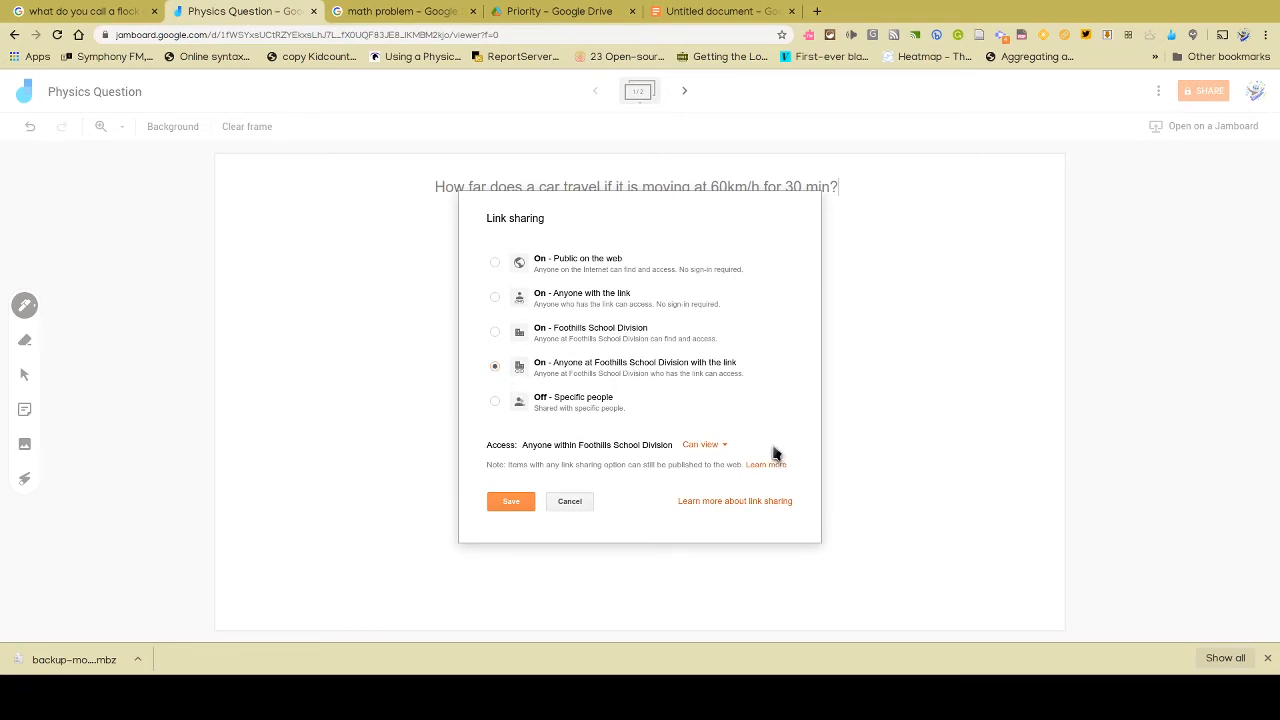
mouse_move(540, 393)
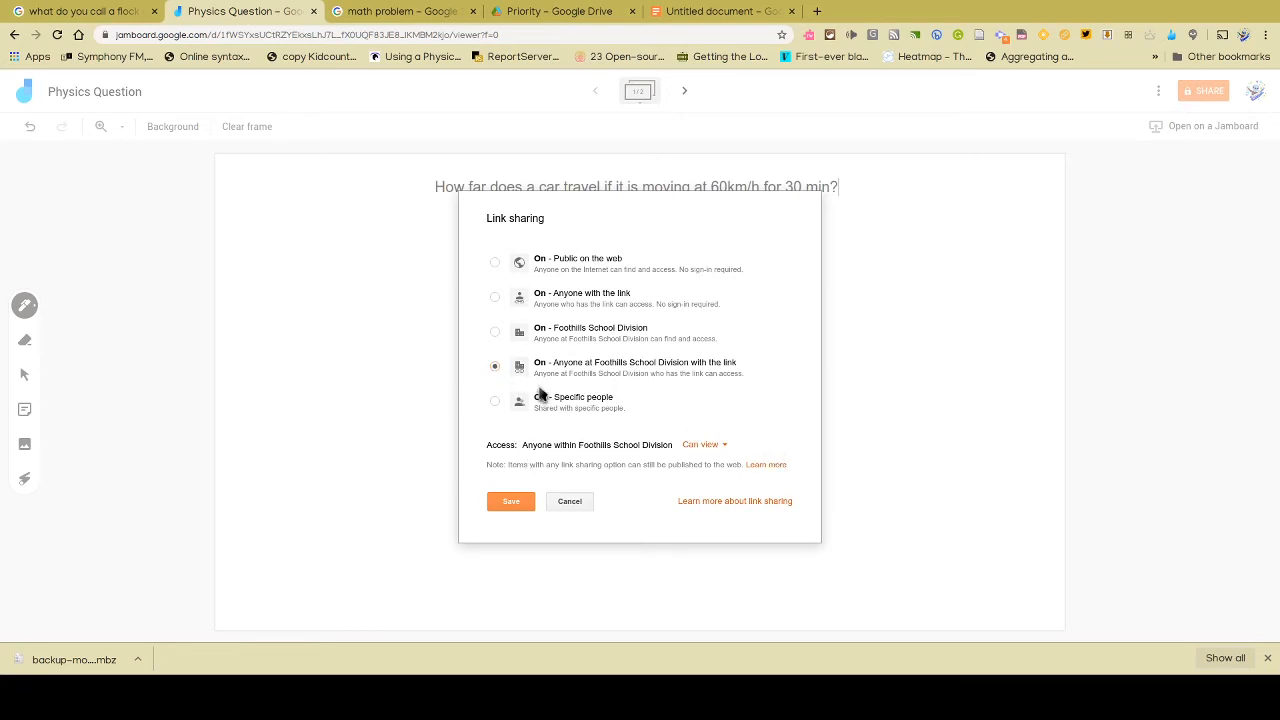
Save the view-only Foothills School Division link setting and select the share link
left_click(510, 501)
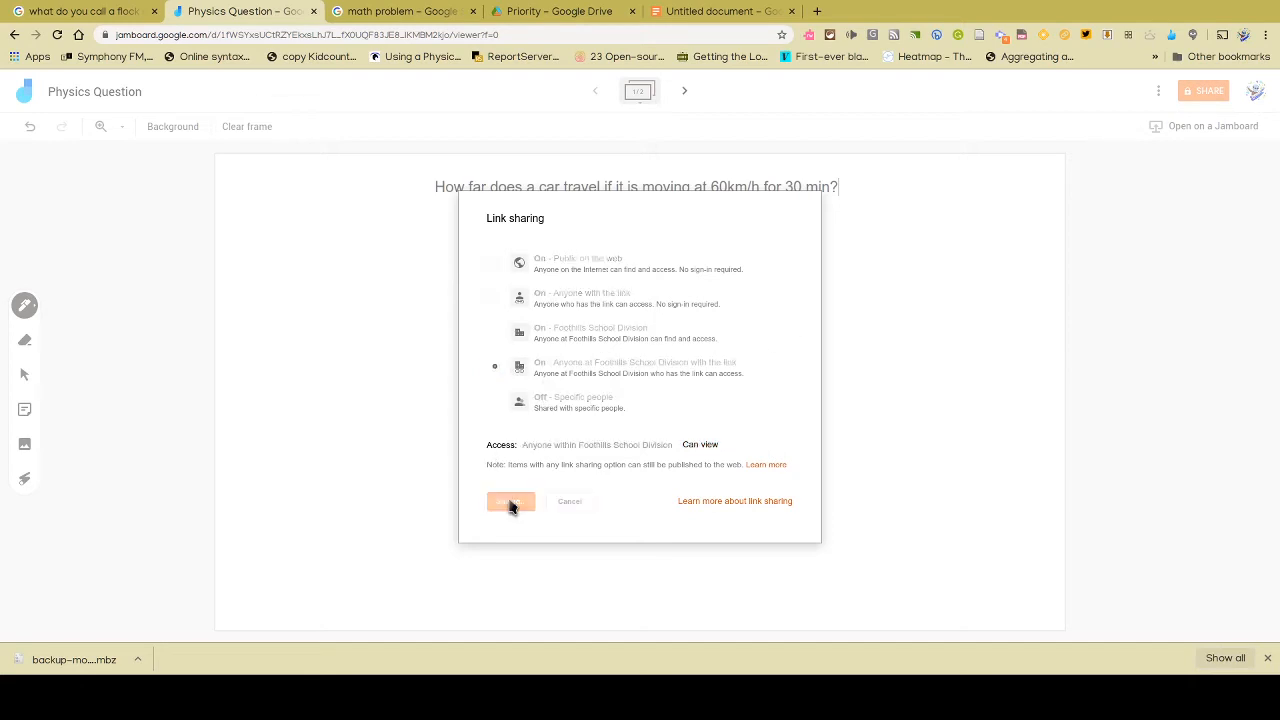
left_click(510, 501)
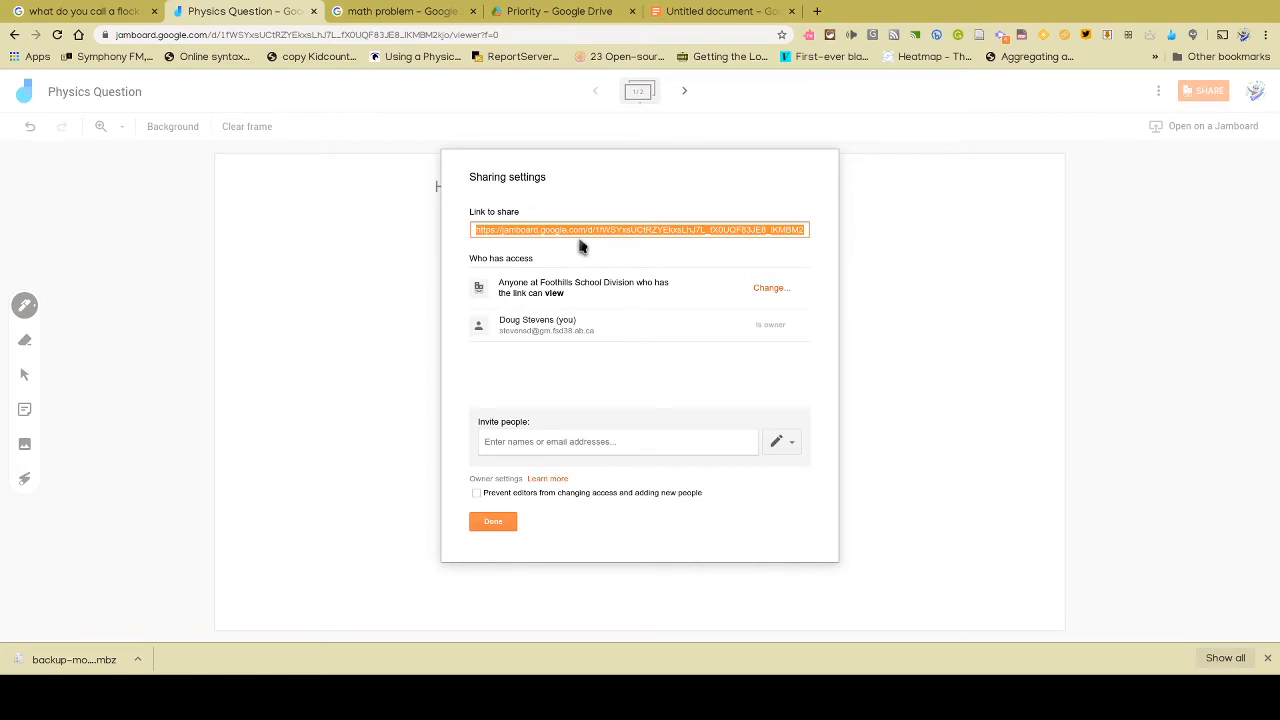
mouse_move(591, 547)
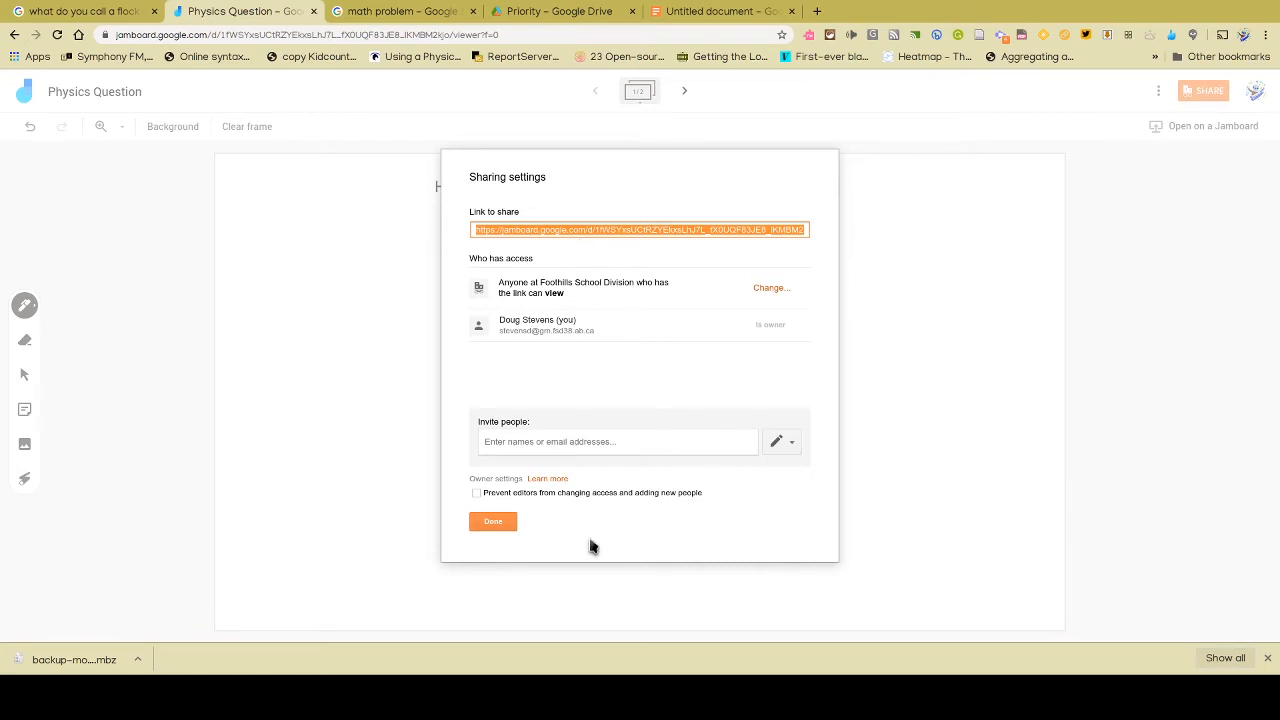
mouse_move(589, 546)
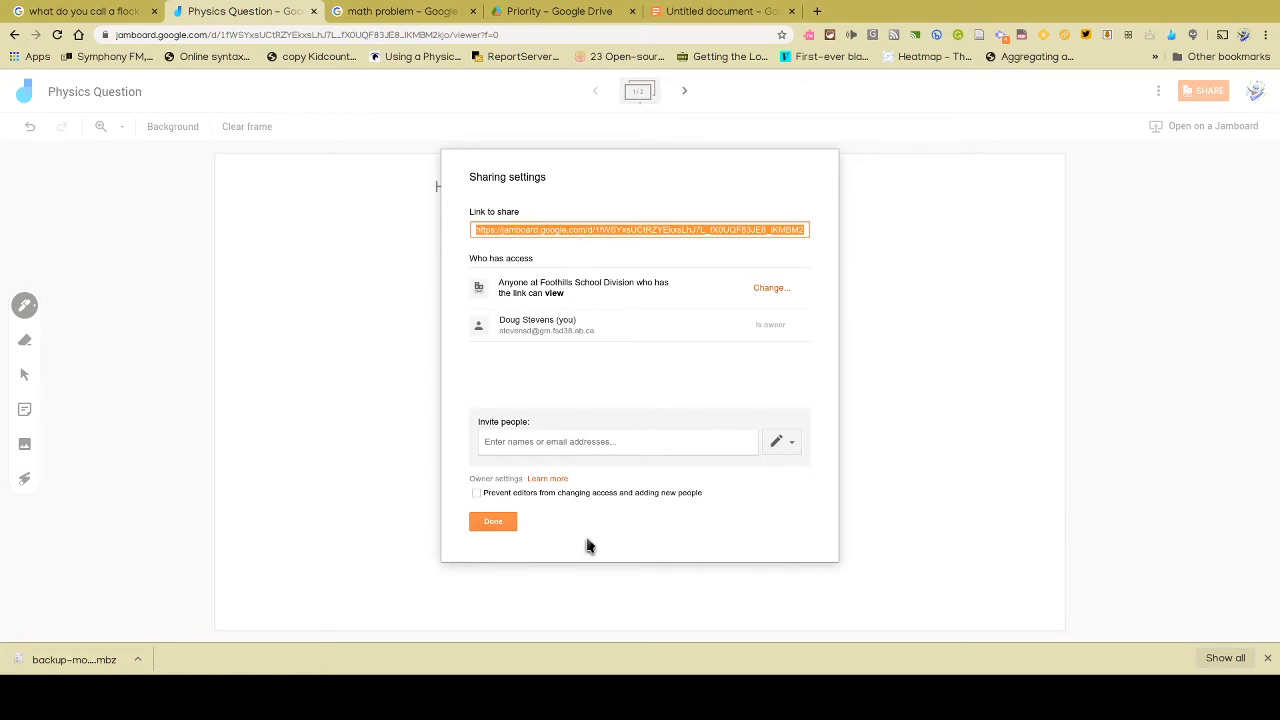
mouse_move(579, 441)
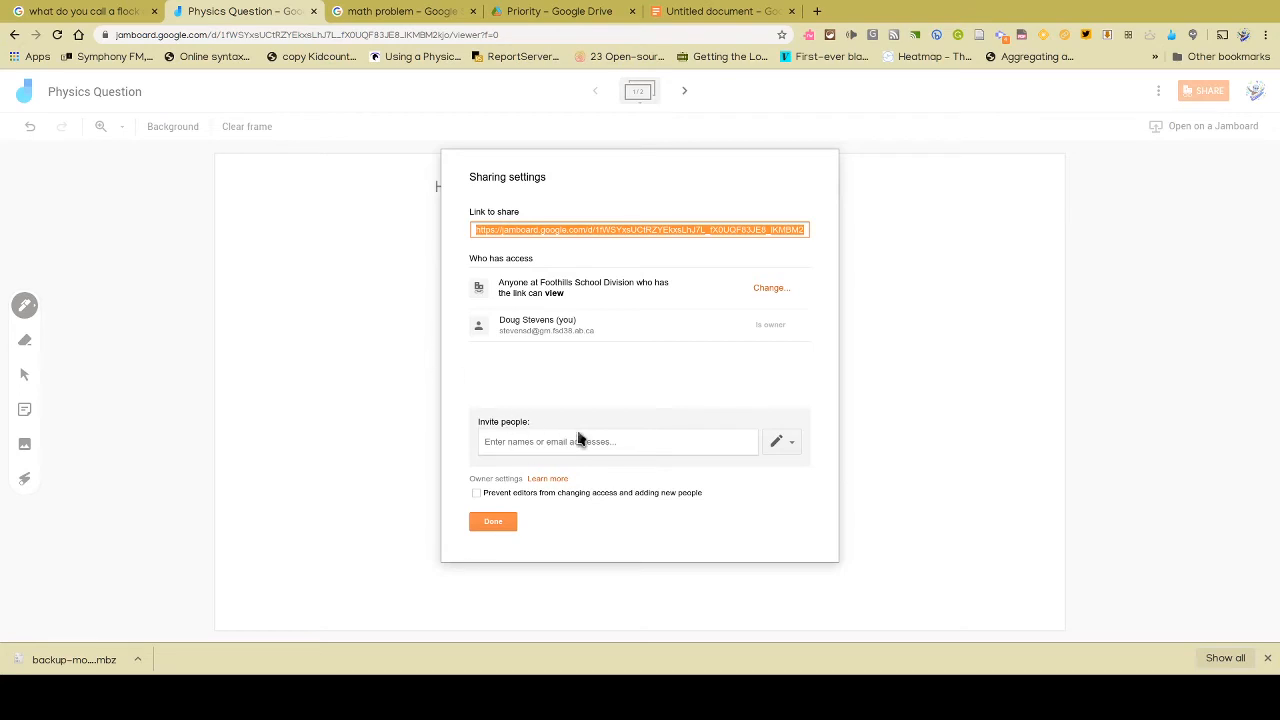
mouse_move(567, 570)
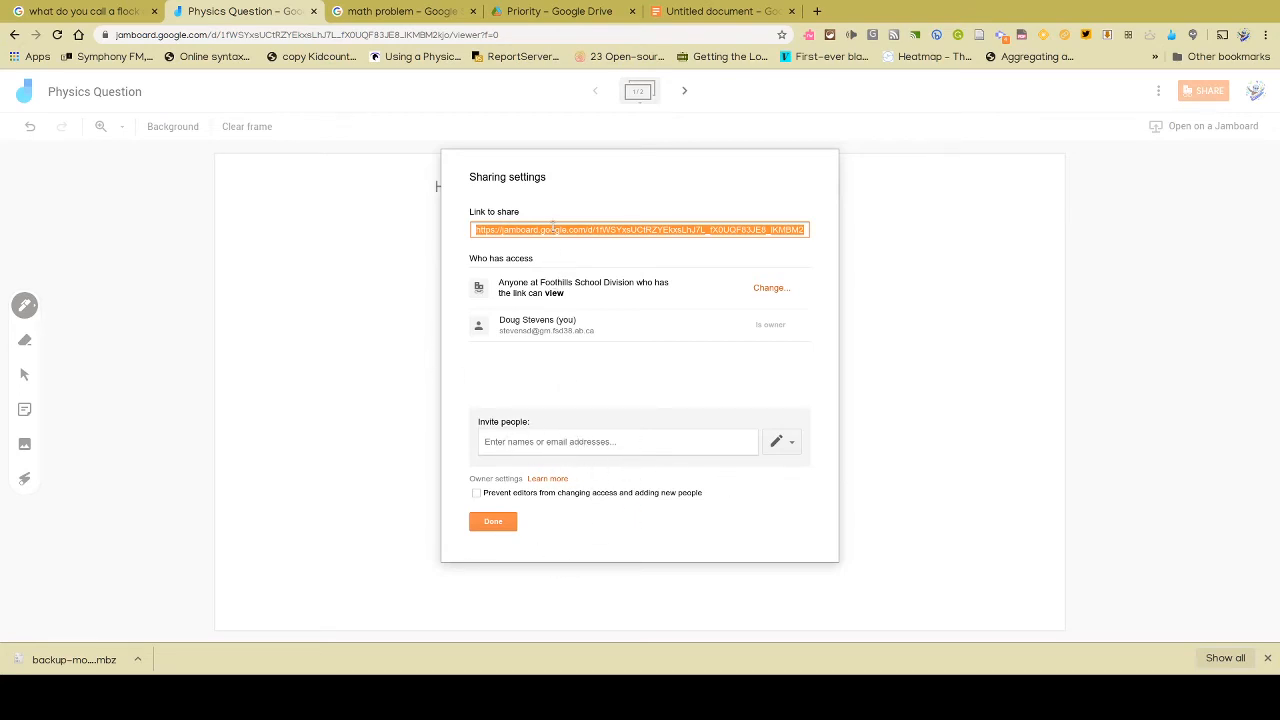
mouse_move(567, 224)
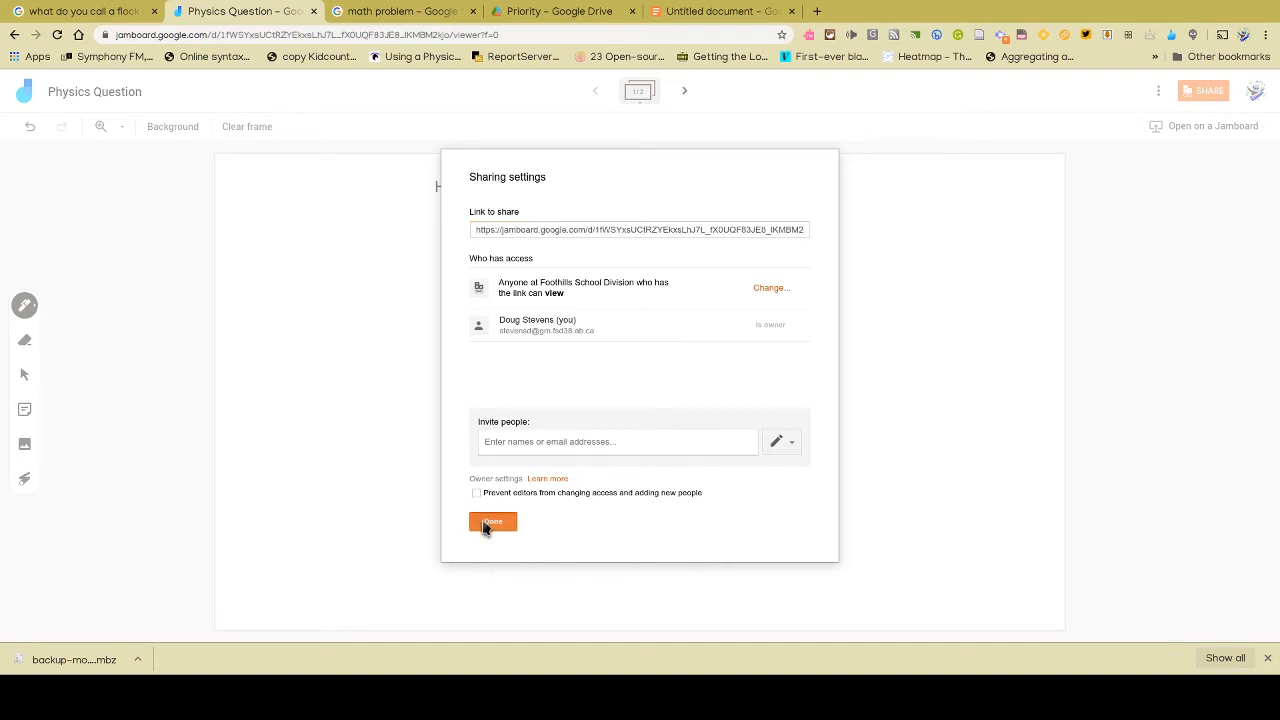
Close Sharing settings with Done to show the question frame
left_click(492, 522)
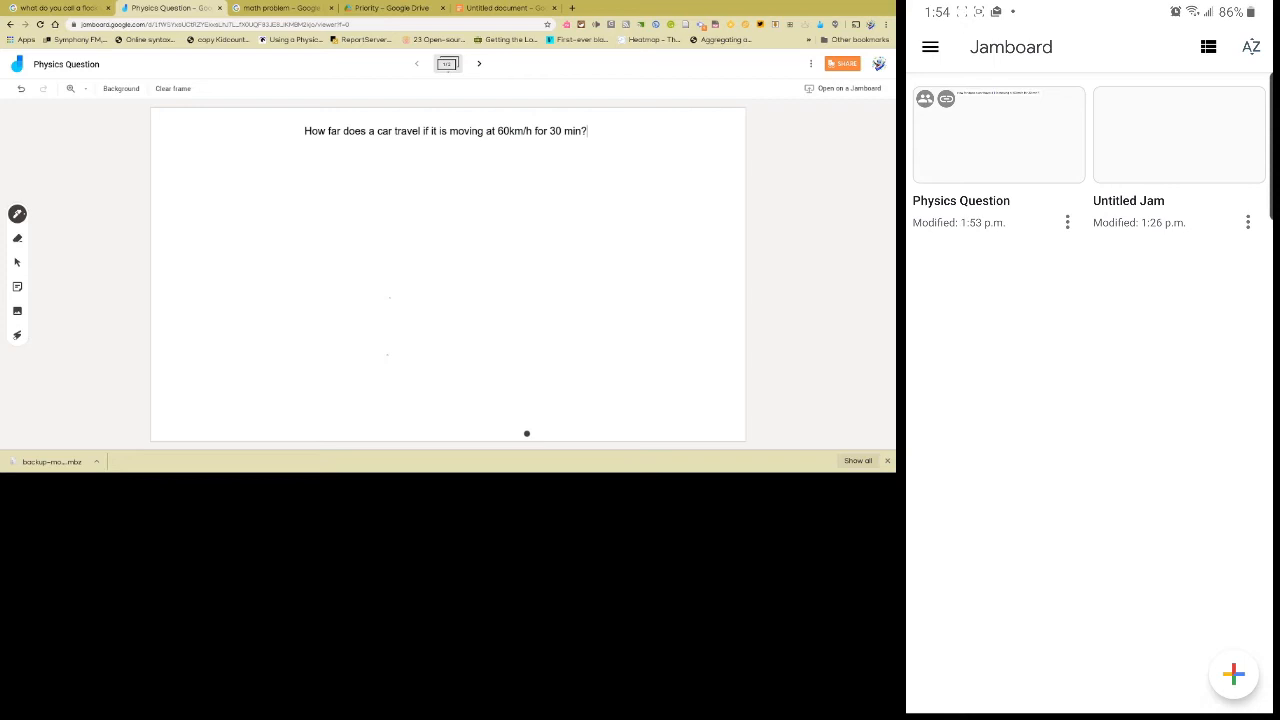
Open Physics Question on the phone and handwrite d = vt = (60 km/h)(½ h)
left_click(998, 135)
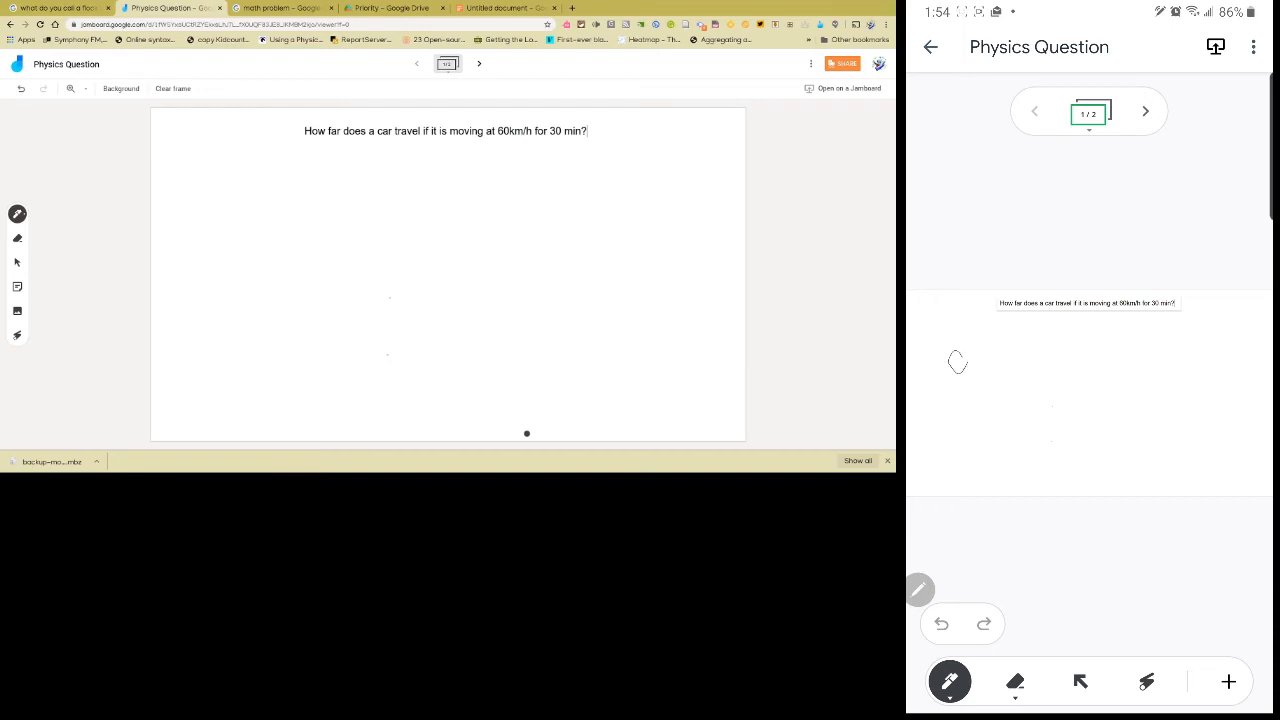
left_click_drag(220, 210, 260, 240)
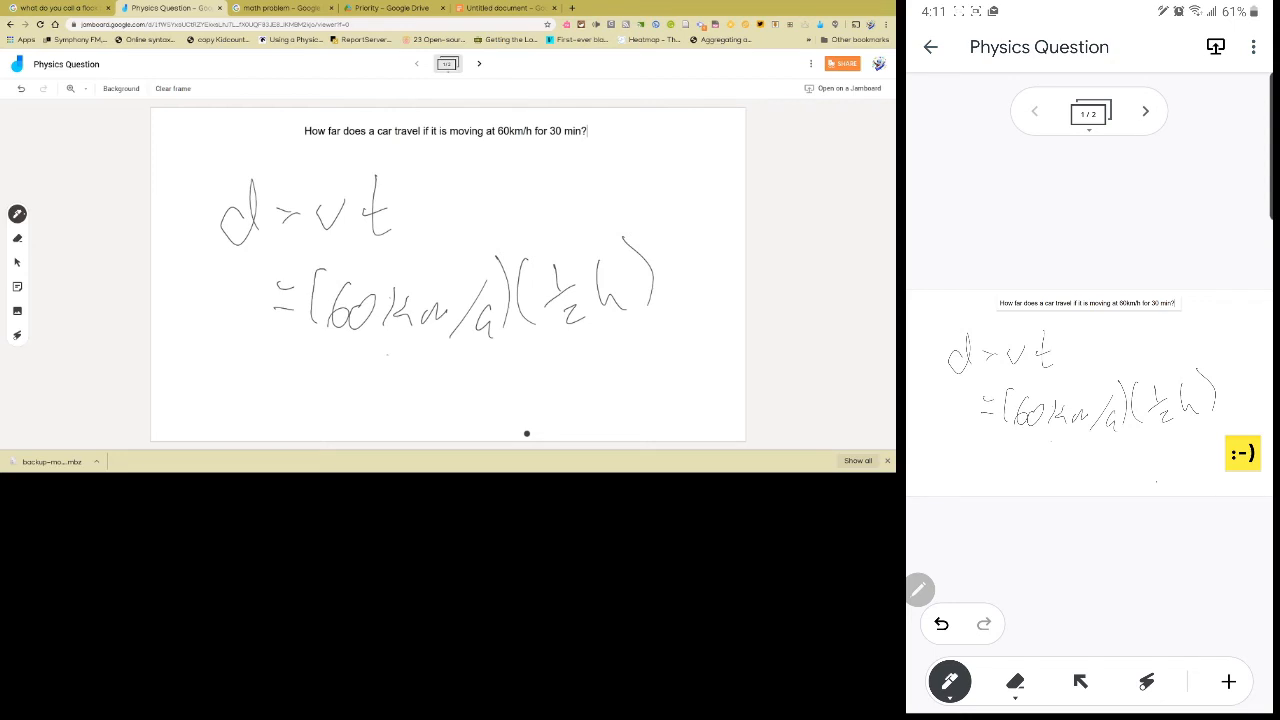
Move to the second frame showing the sketch and smiley face
left_click(1145, 111)
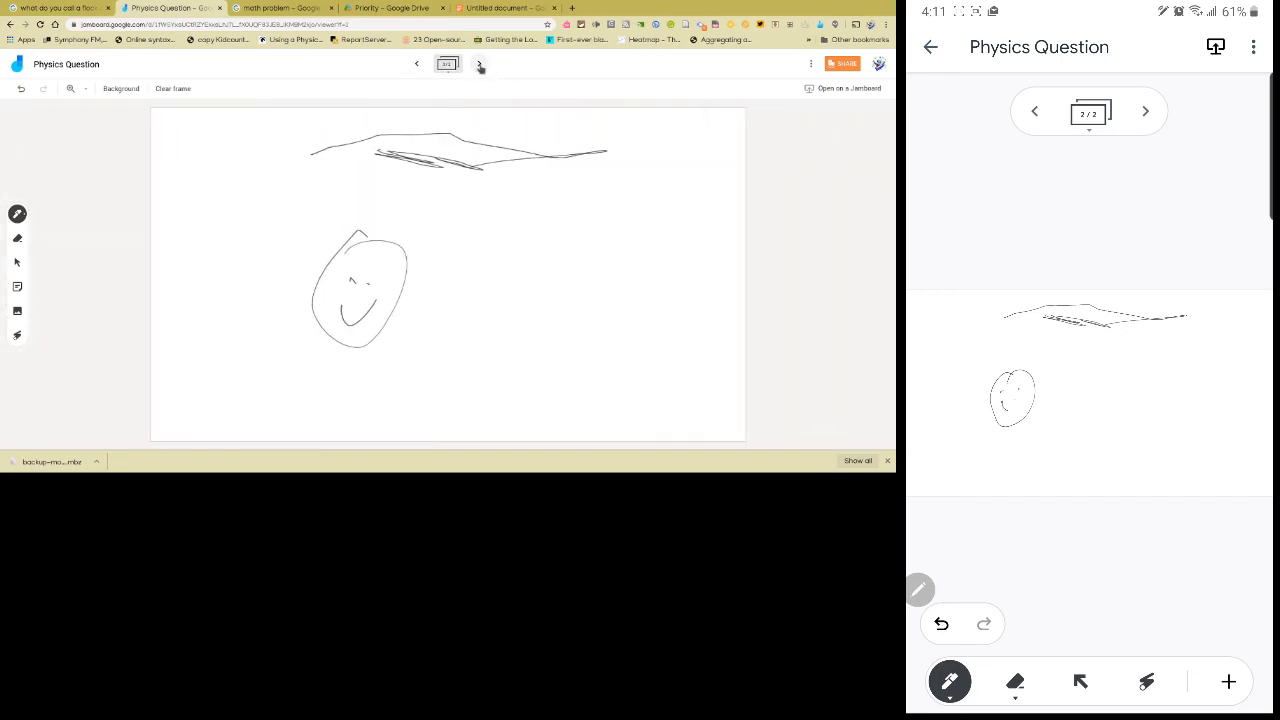
mouse_move(479, 64)
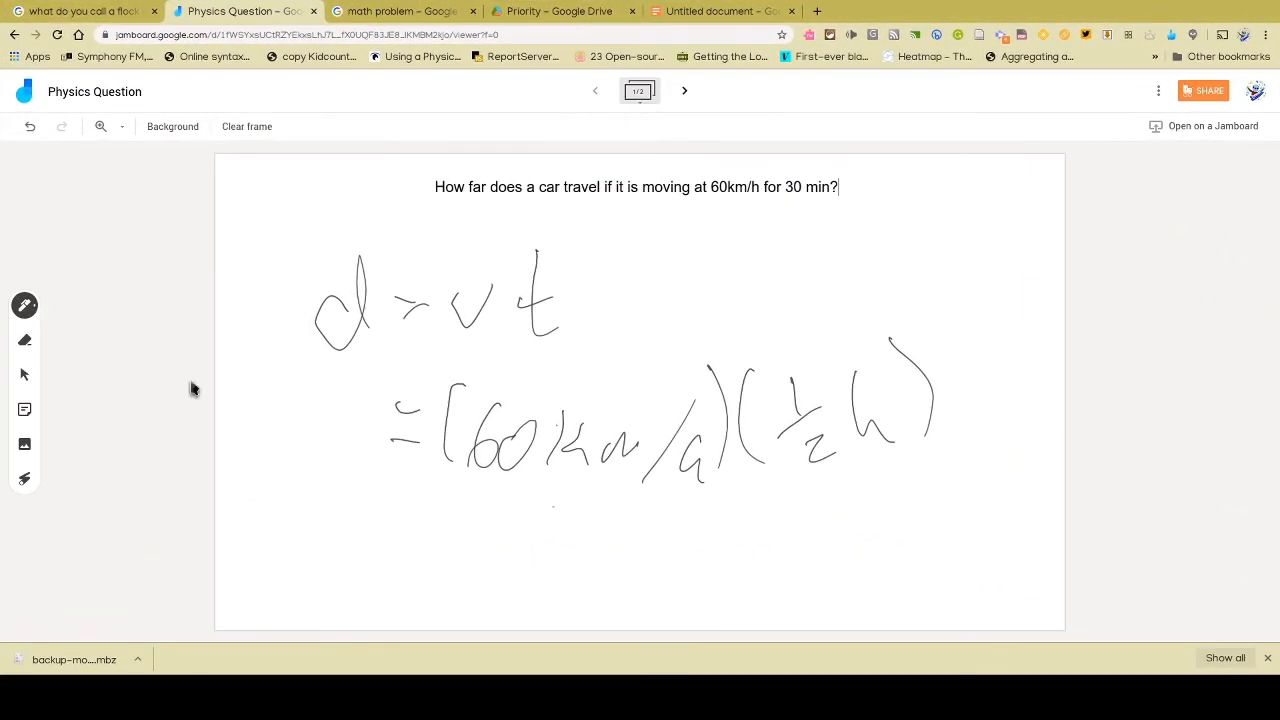
mouse_move(24, 409)
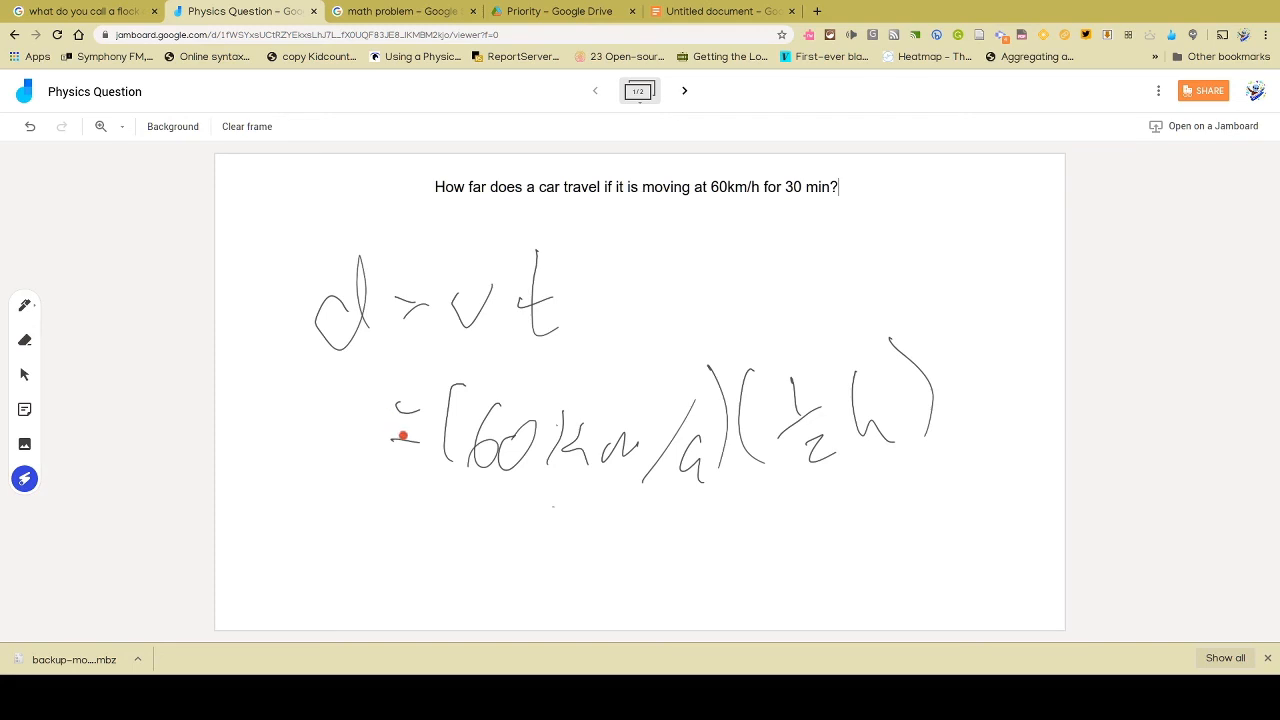
Point the laser at the equals sign in the d = vt solution on frame 1
left_click_drag(305, 215, 325, 407)
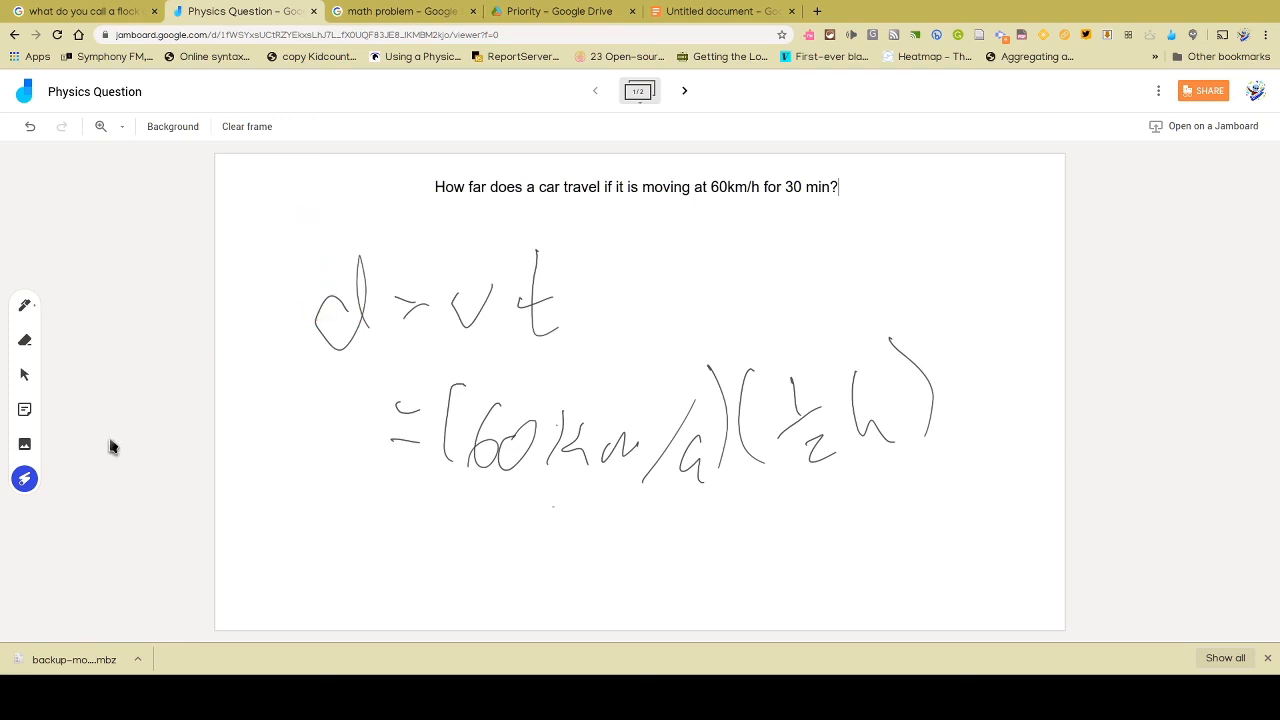
mouse_move(24, 408)
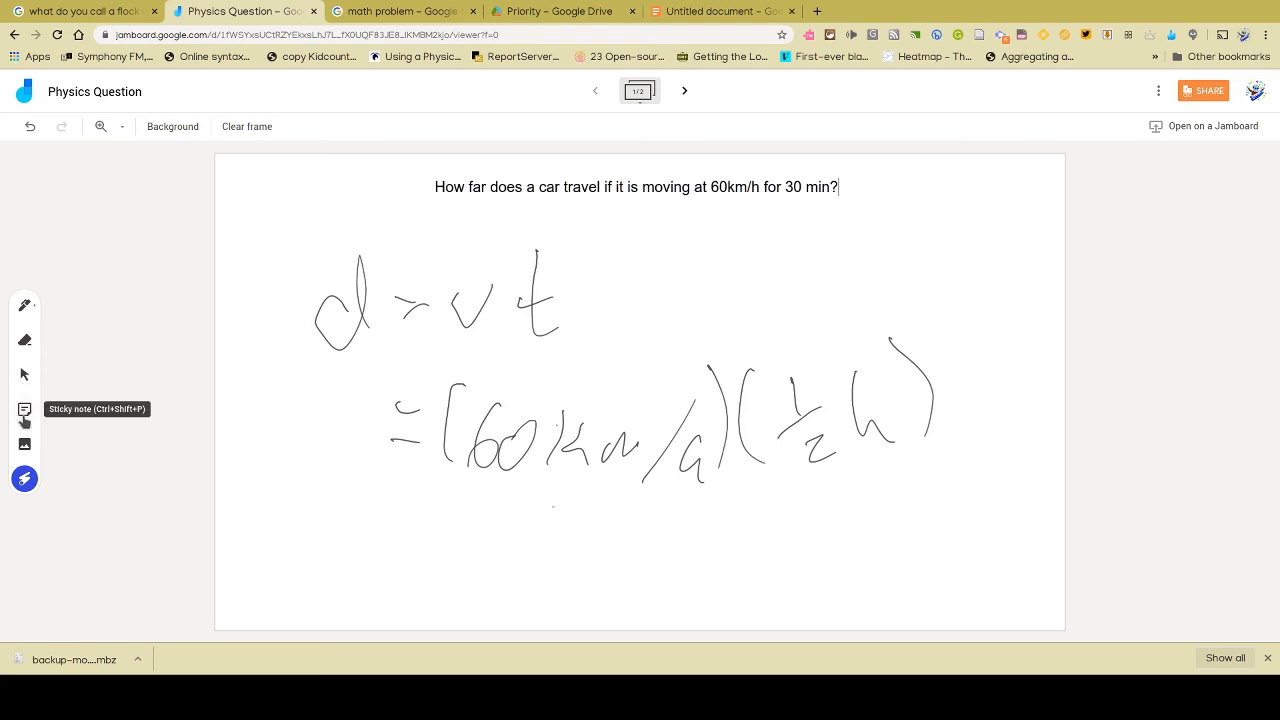
Create and save a sticky note reading ':-)', dismissing the extra empty note
left_click(24, 410)
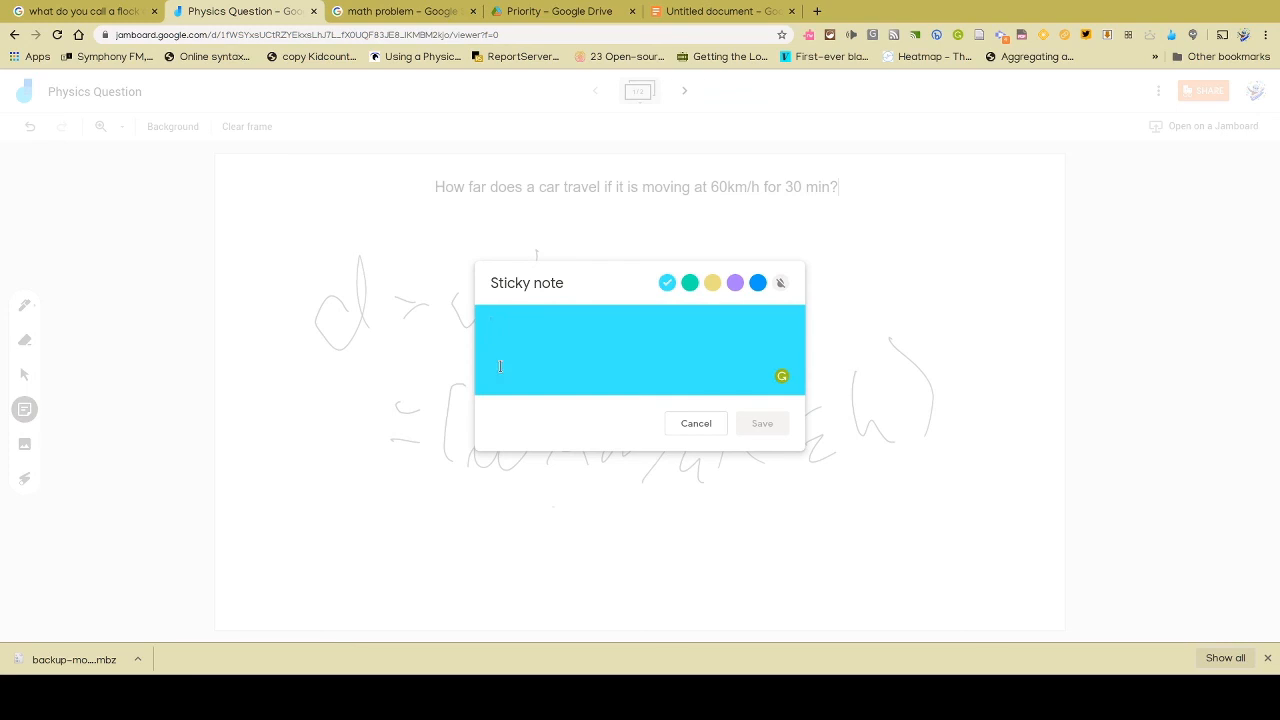
type(";)")
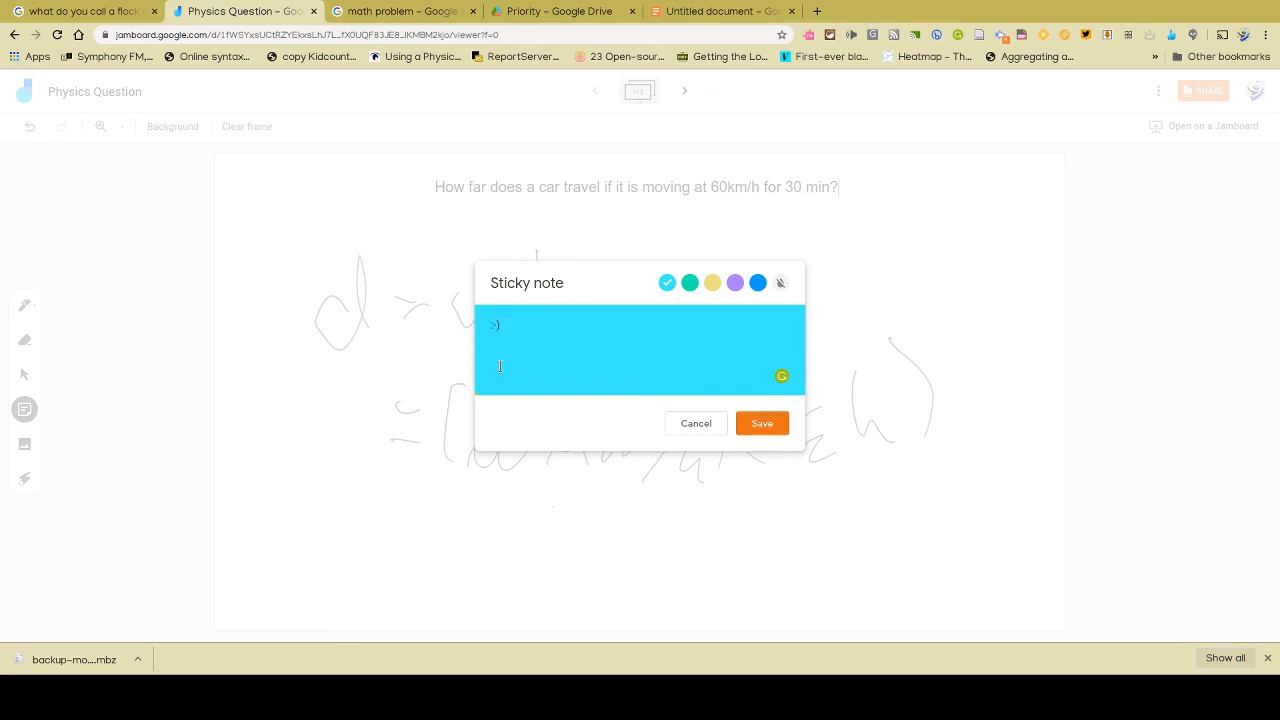
left_click(761, 423)
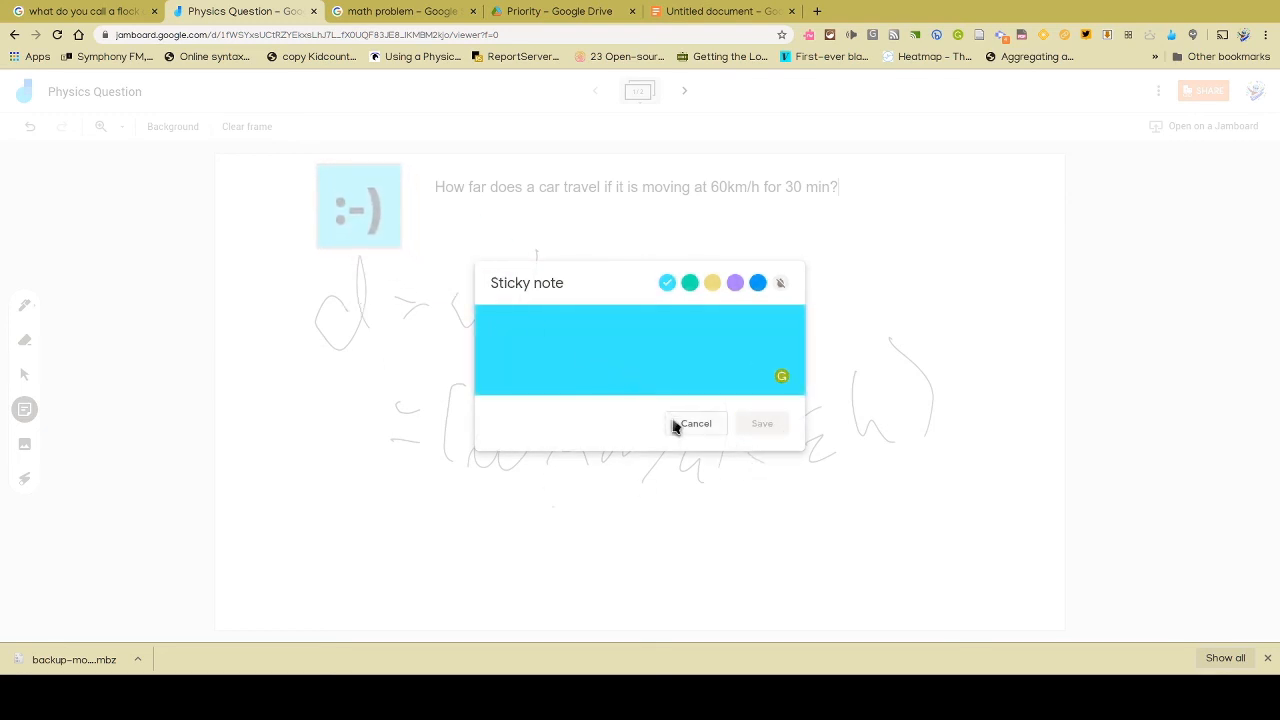
left_click(695, 423)
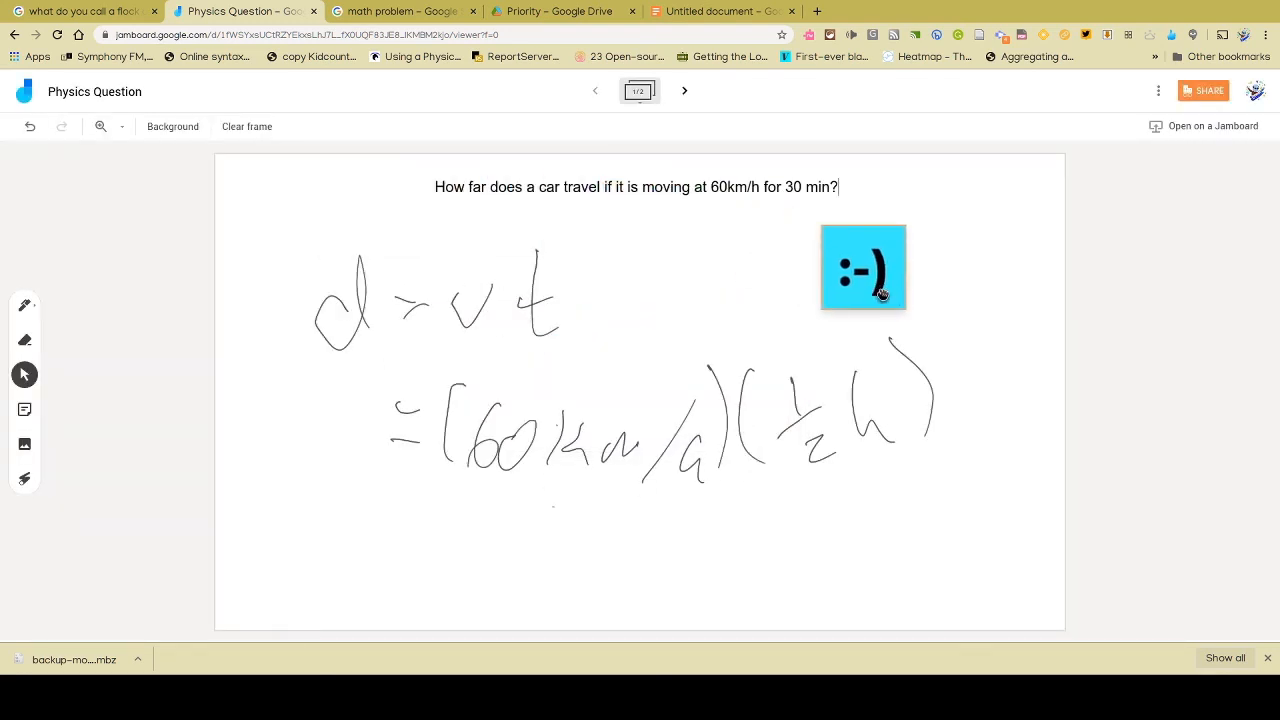
Drag the ':-)' sticky note below the handwritten solution to the frame's lower right
left_click_drag(863, 267, 995, 533)
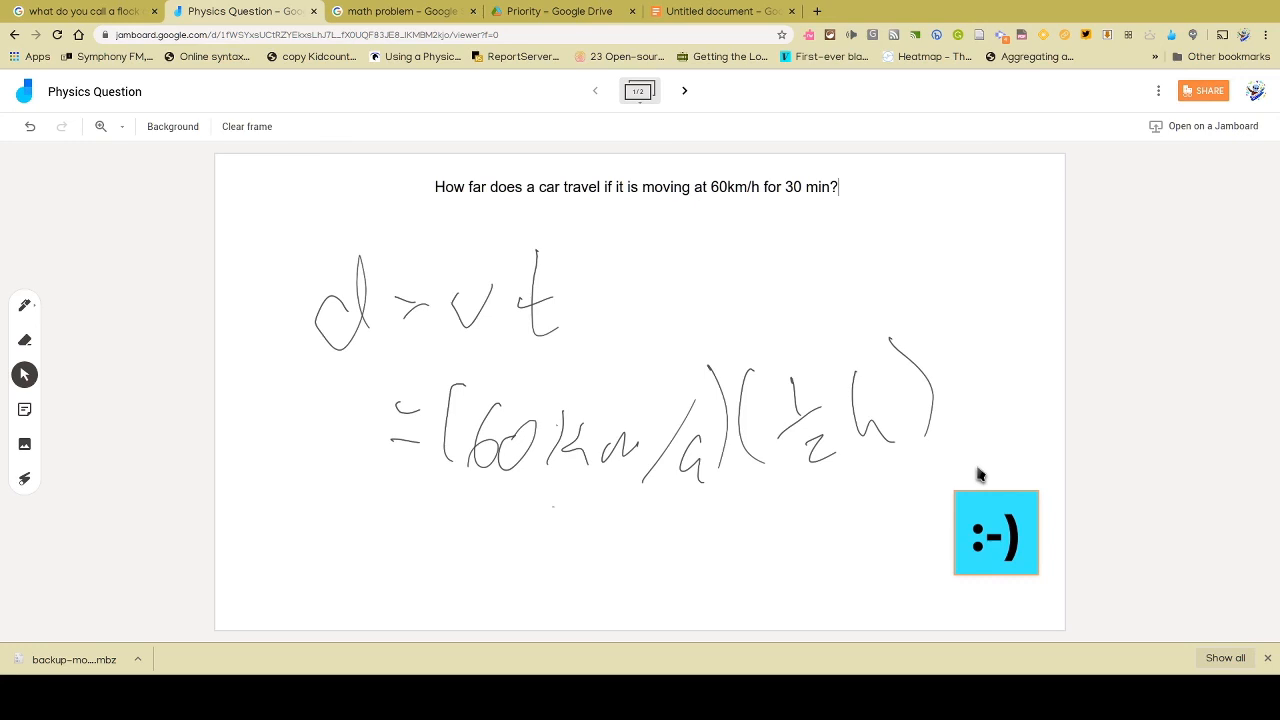
mouse_move(980, 468)
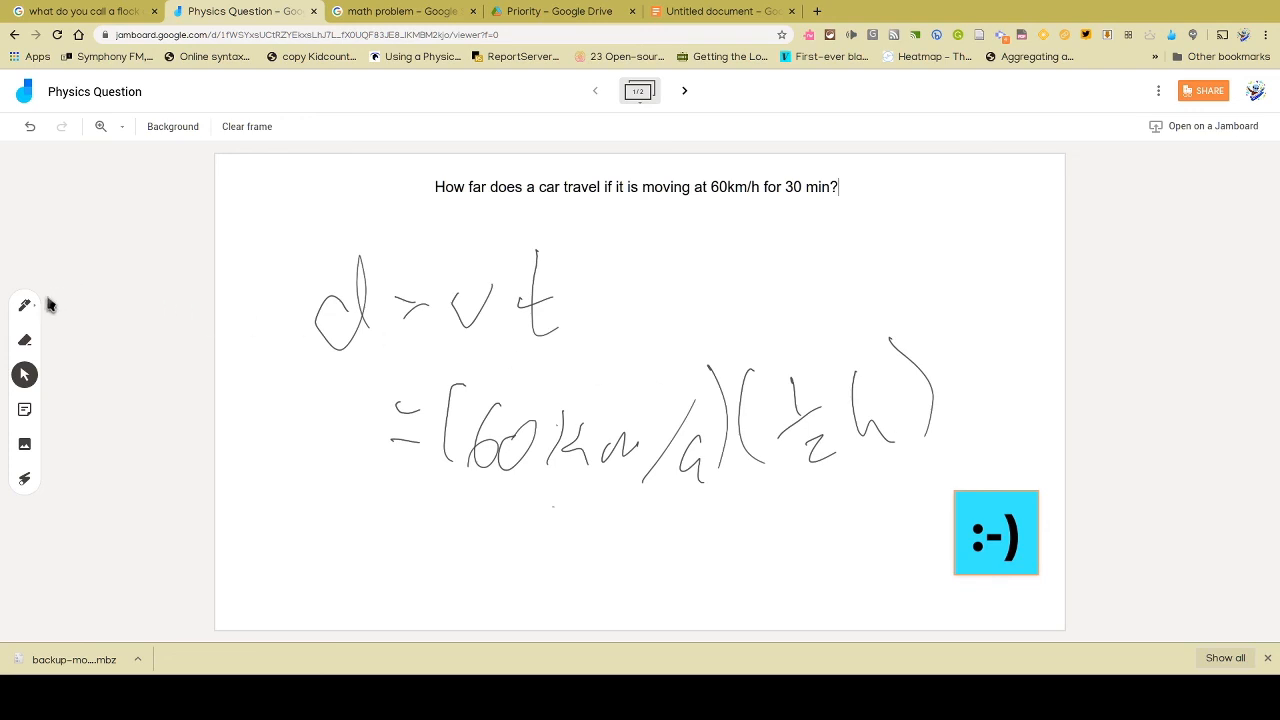
mouse_move(25, 305)
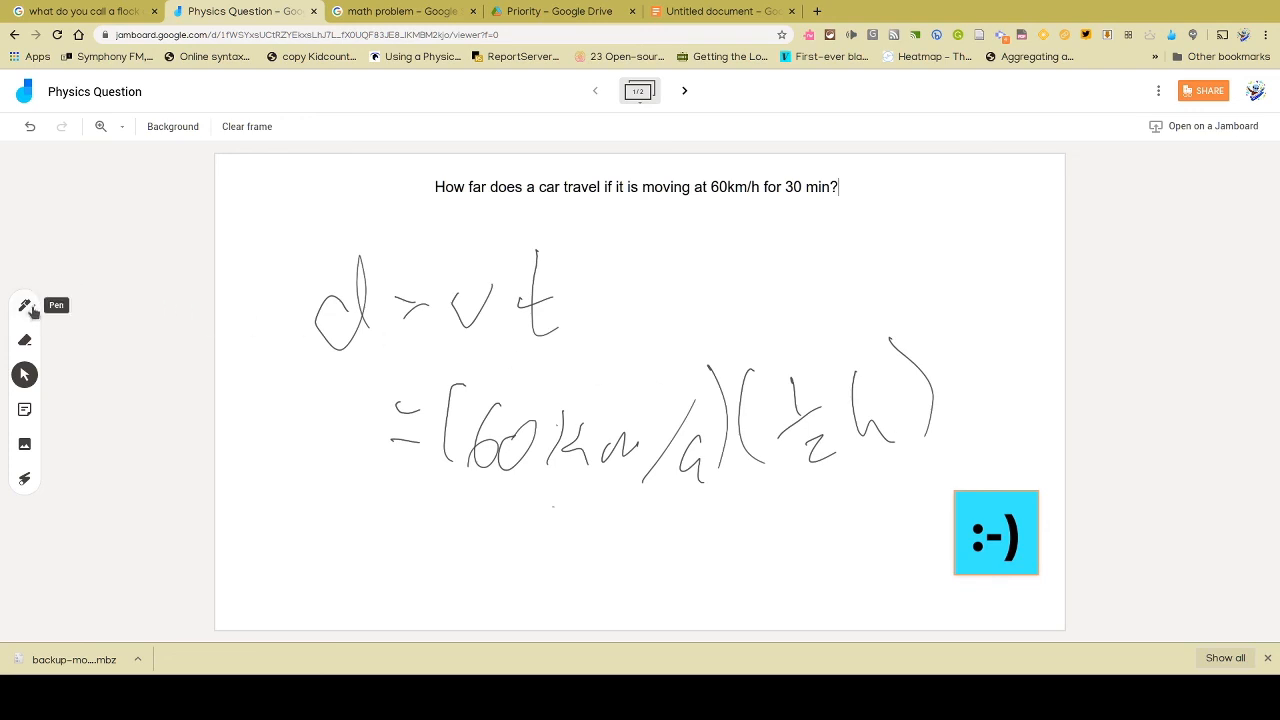
Show the Pen tool's available pen types and colours
left_click(24, 305)
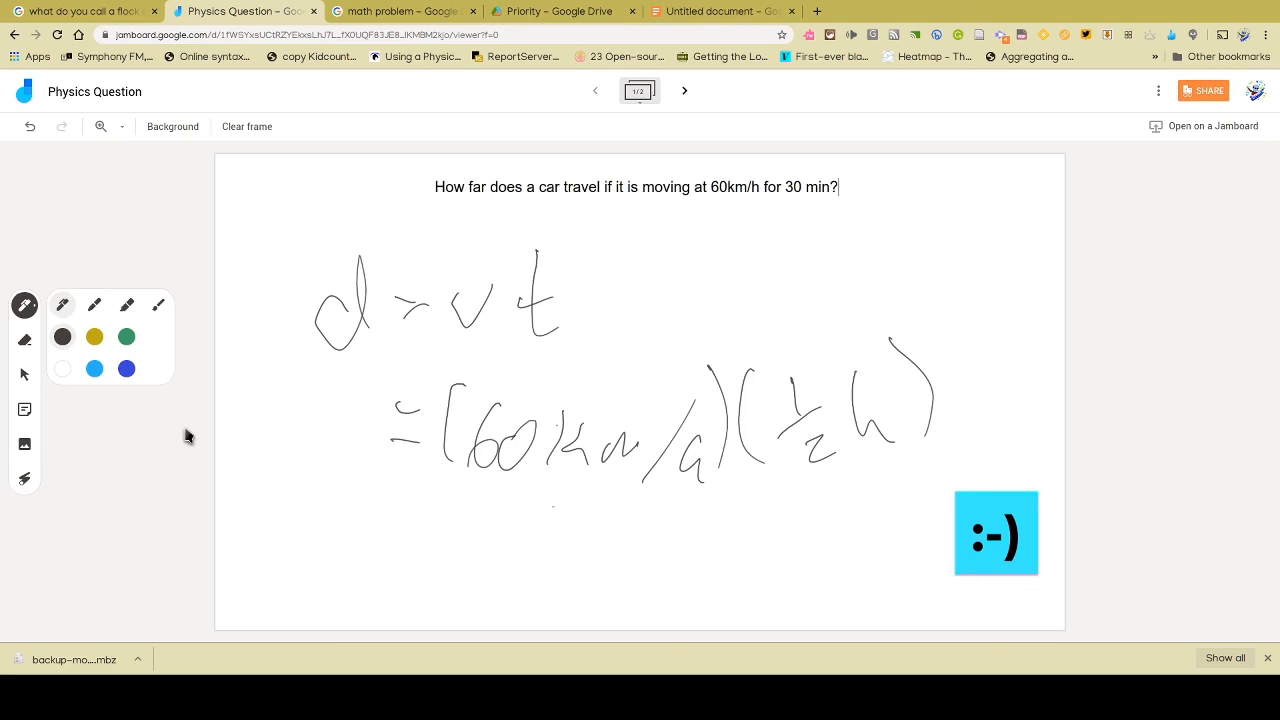
mouse_move(88, 438)
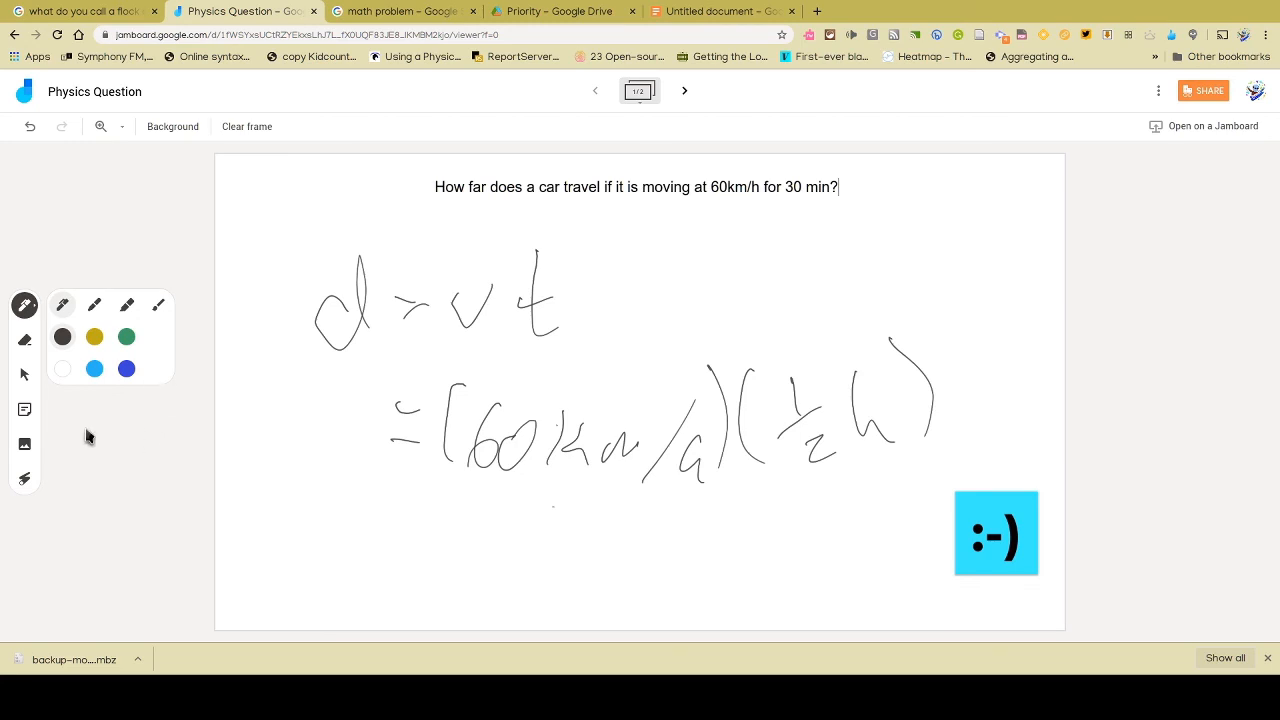
mouse_move(1133, 169)
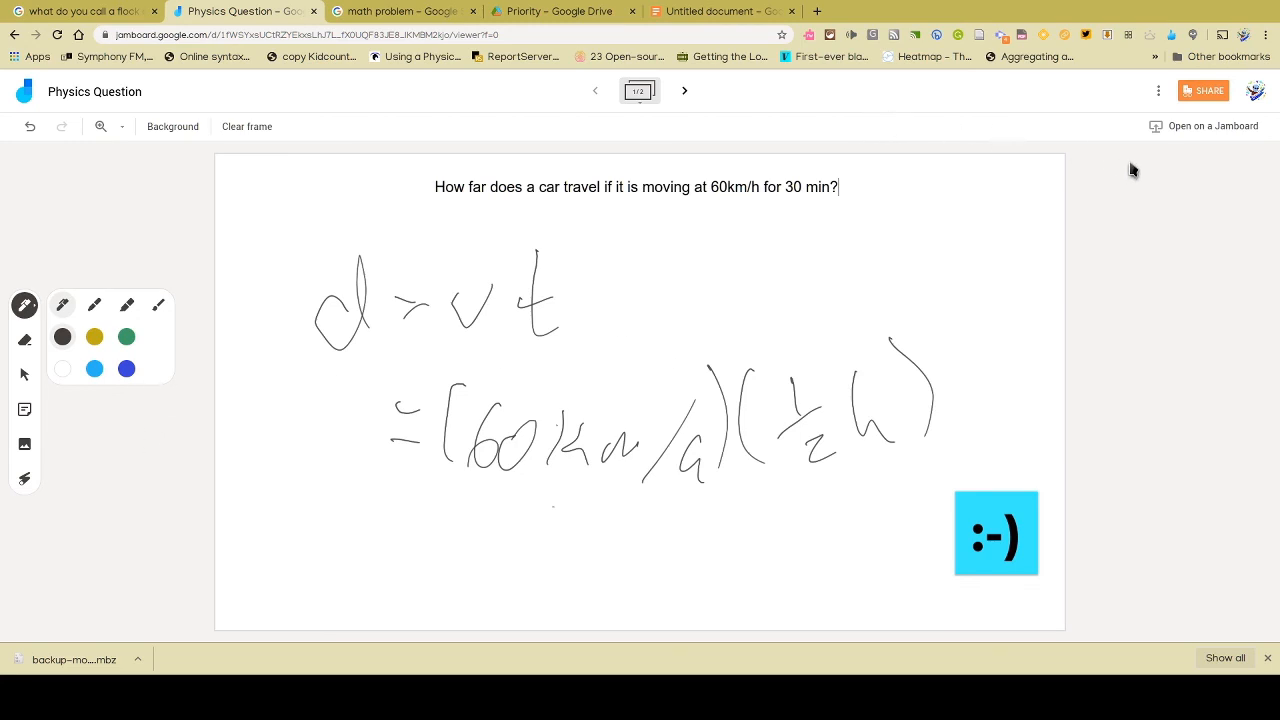